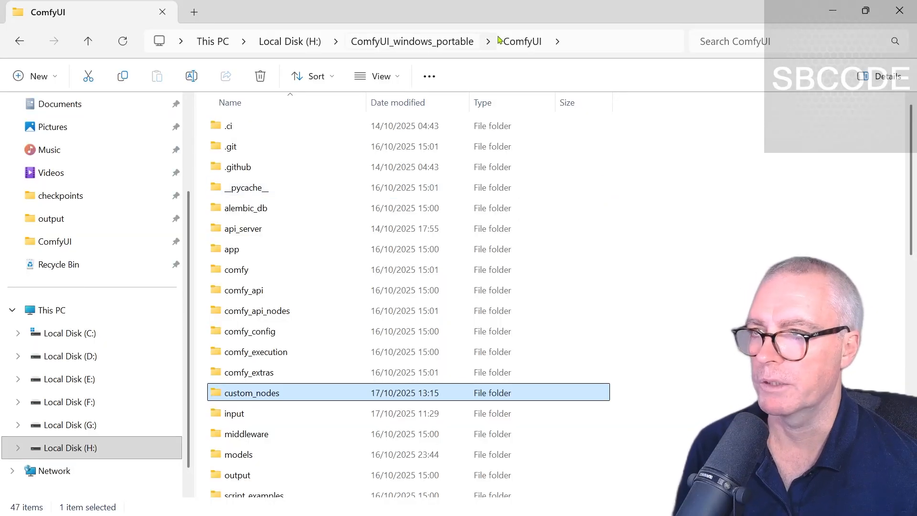
# Browse the custom_nodes folder and pick out the CosyVoice2 node pack.
pyautogui.doubleClick(252, 392)
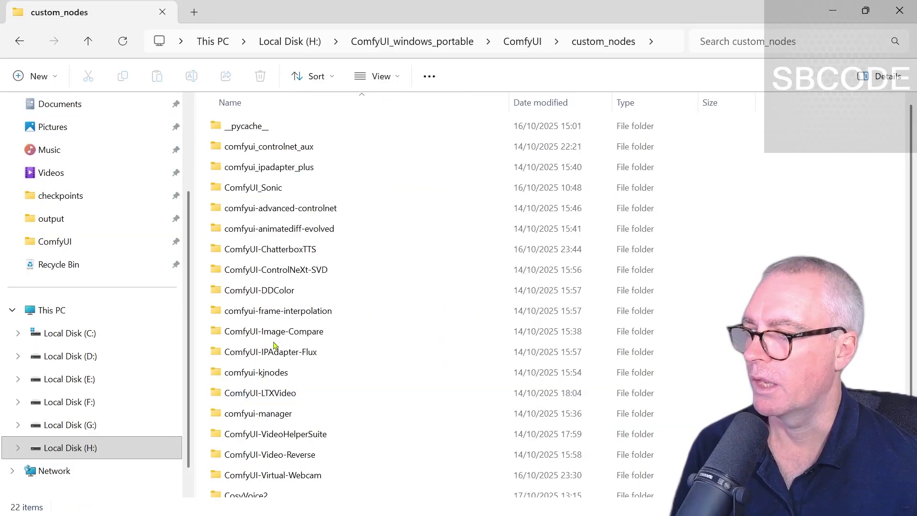
pyautogui.scroll(-3)
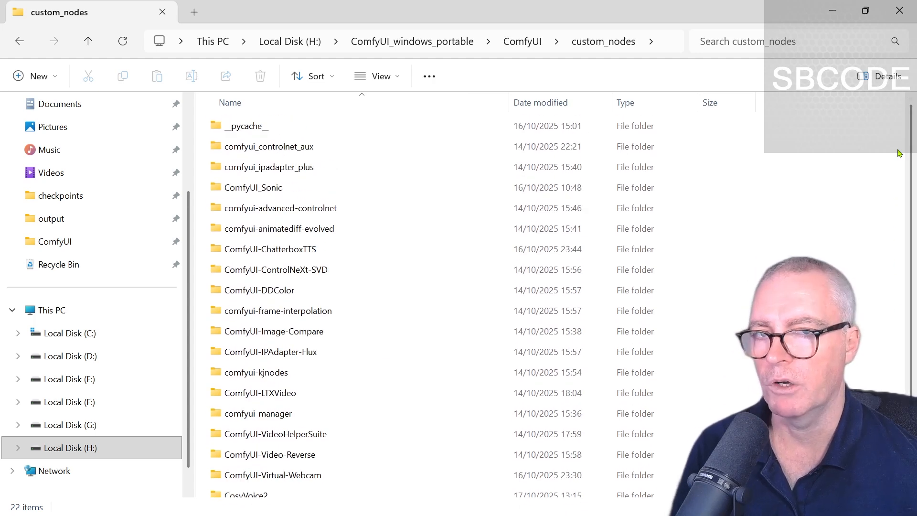
pyautogui.scroll(-3)
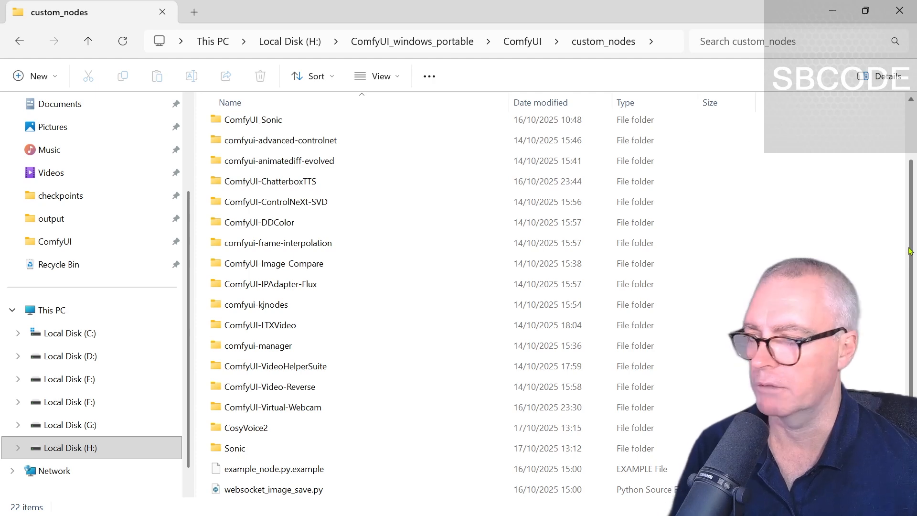
pyautogui.click(246, 427)
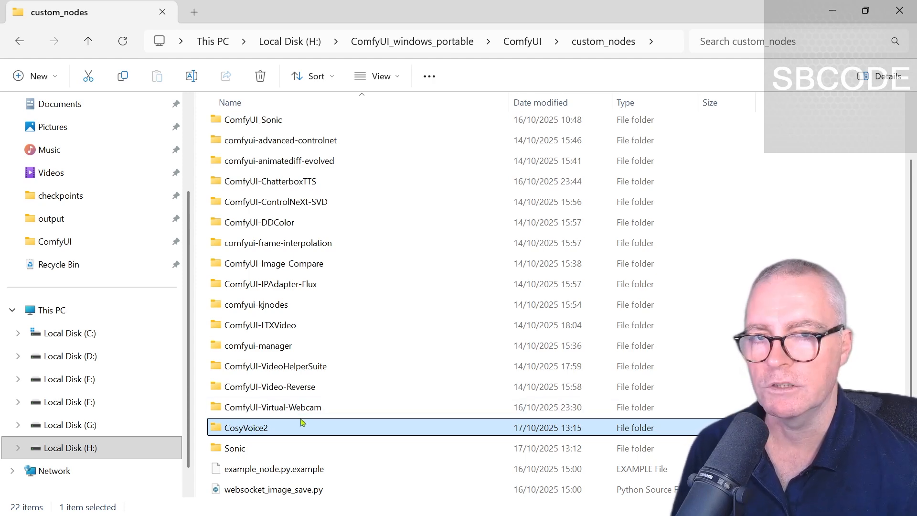
pyautogui.moveTo(302, 422)
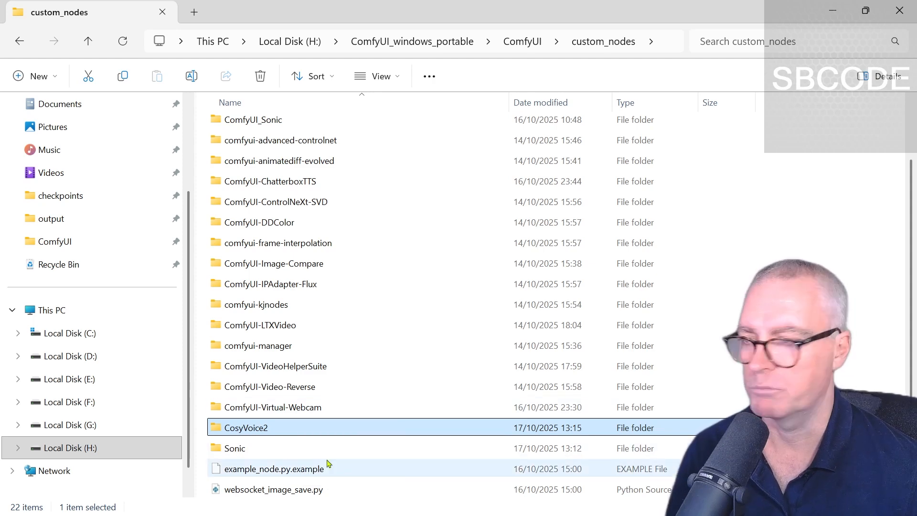
pyautogui.moveTo(261, 433)
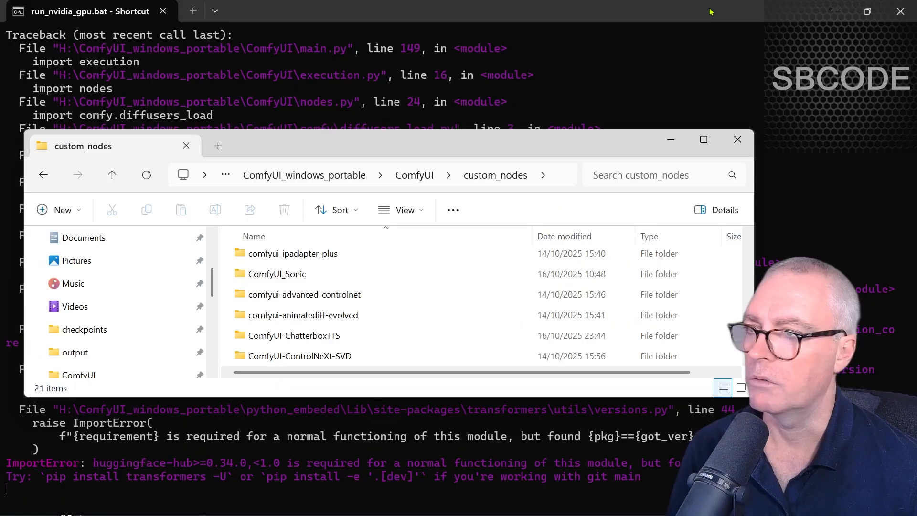
# Close the terminal window showing the huggingface-hub ImportError and maximize File Explorer.
pyautogui.click(738, 140)
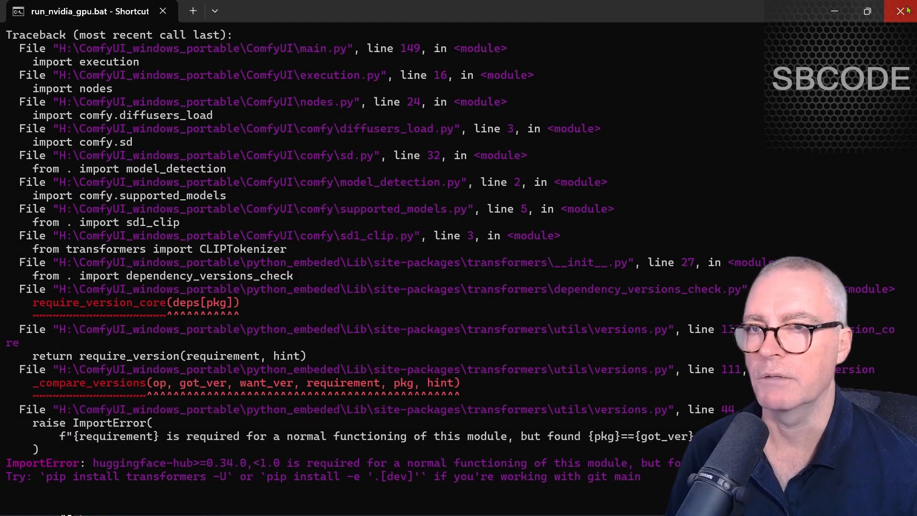
pyautogui.click(905, 10)
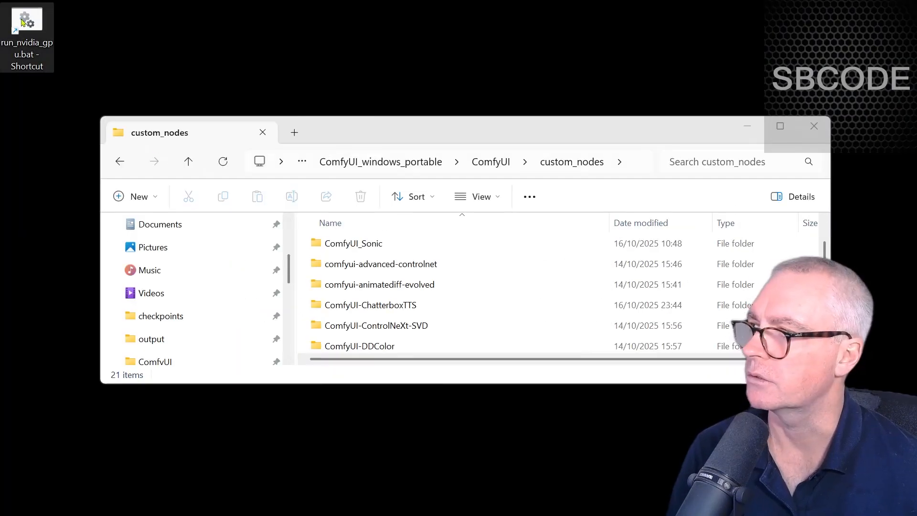
pyautogui.doubleClick(26, 19)
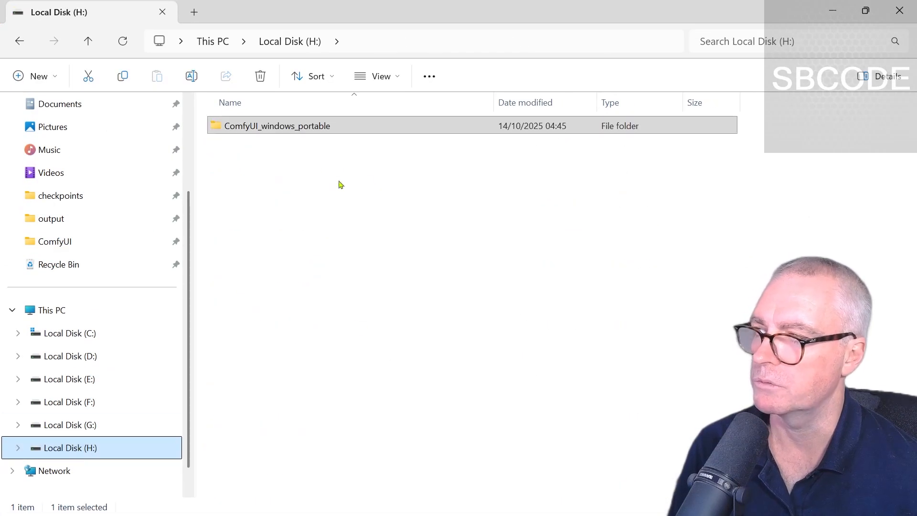
pyautogui.moveTo(302, 153)
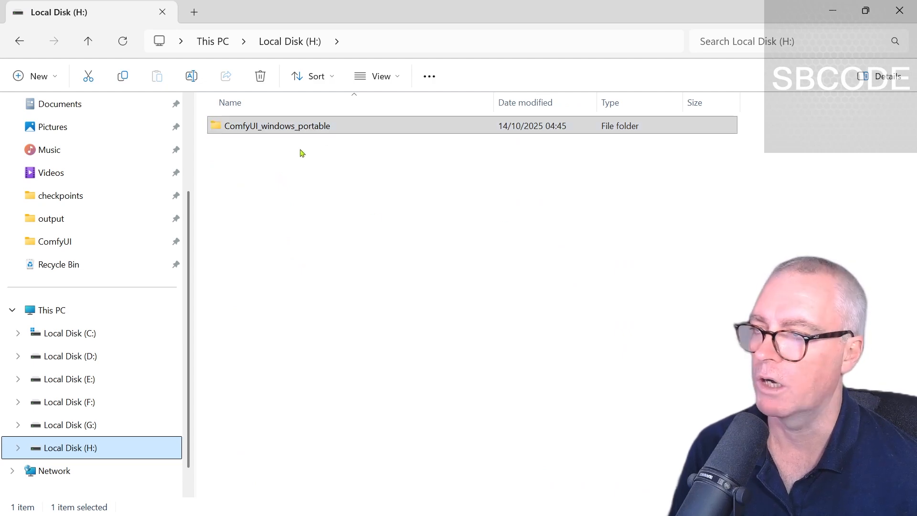
pyautogui.moveTo(369, 178)
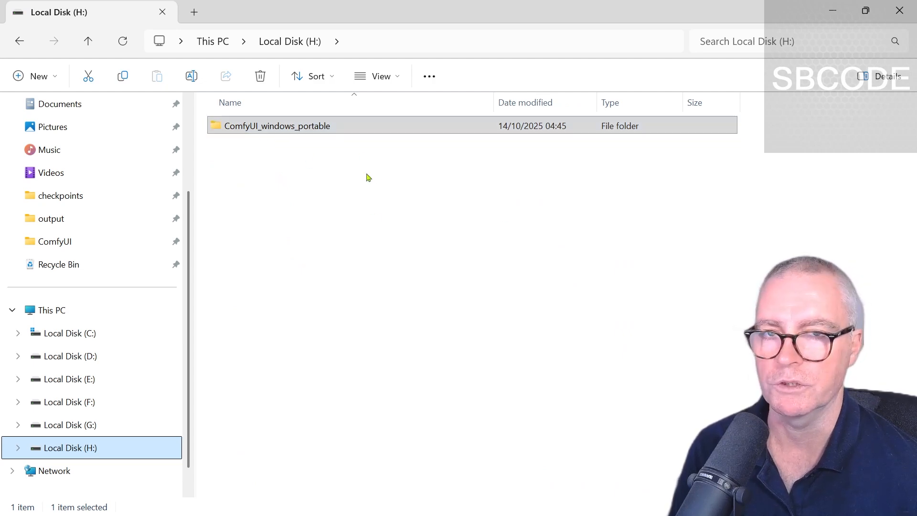
pyautogui.moveTo(349, 181)
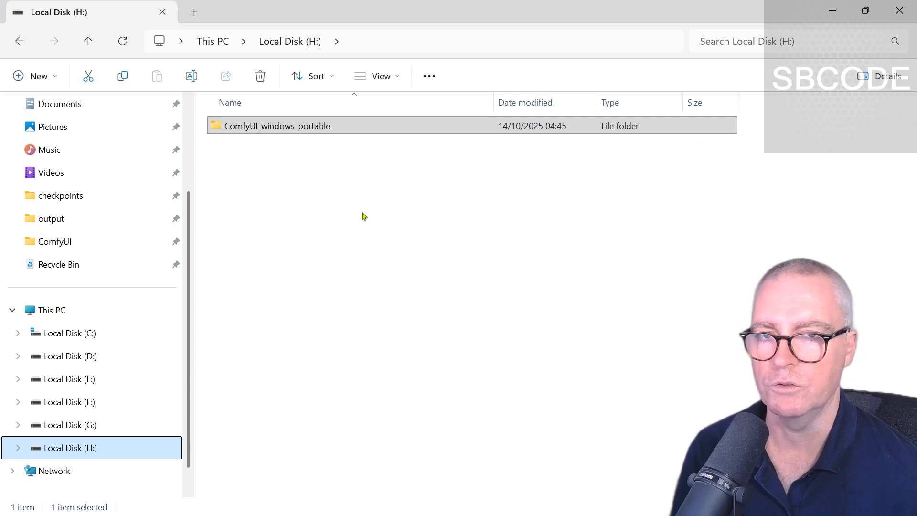
# Launch update_comfyui_stable.bat from ComfyUI_windows_portable's update folder.
pyautogui.doubleClick(275, 126)
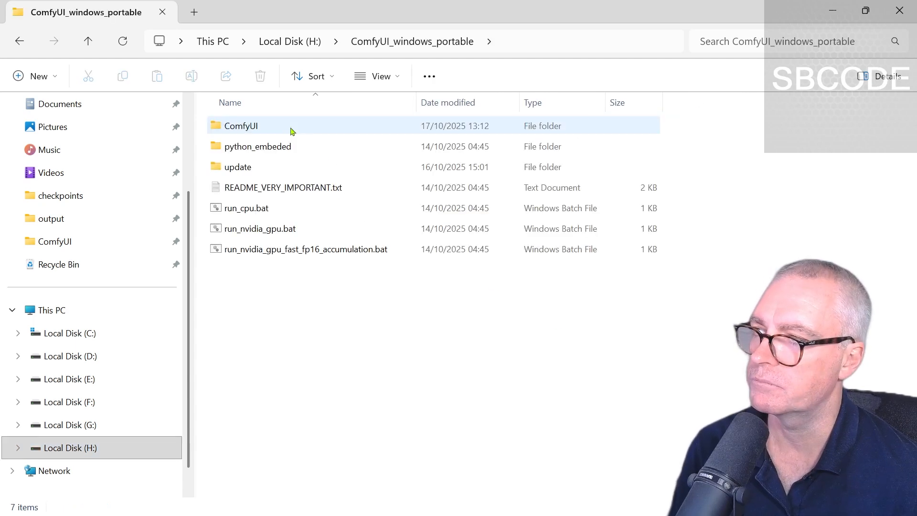
pyautogui.doubleClick(237, 166)
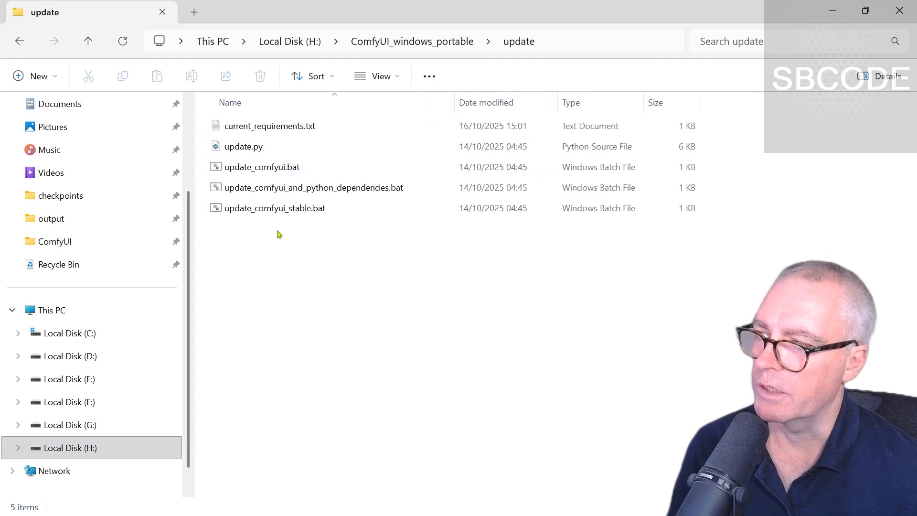
pyautogui.click(274, 208)
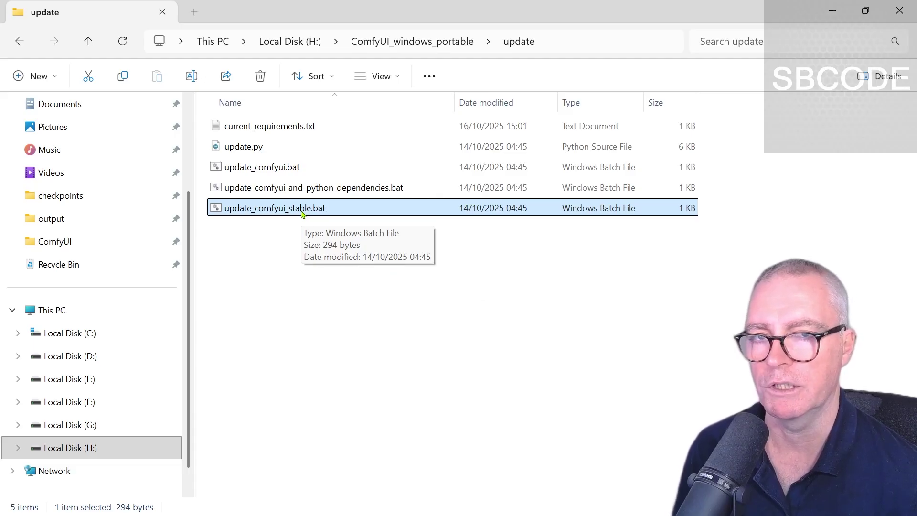
pyautogui.doubleClick(275, 208)
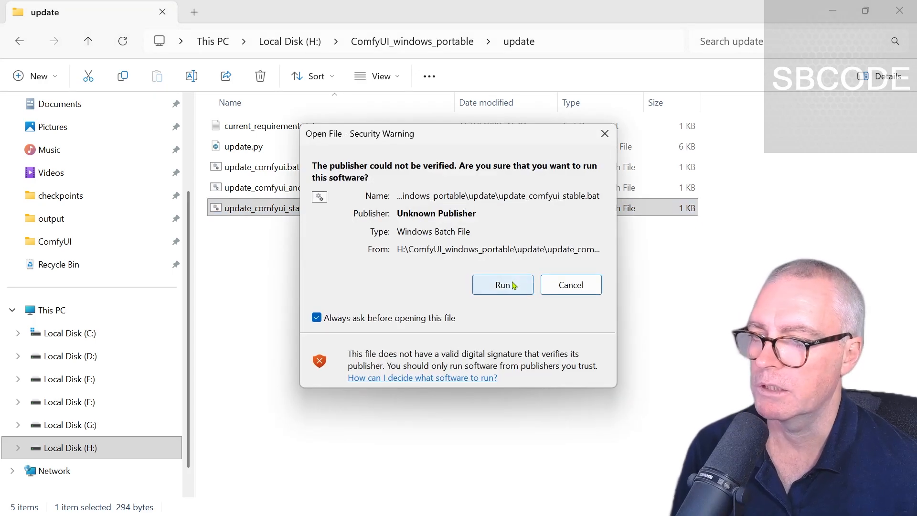
# Allow the unverified update script to run so it pulls the latest ComfyUI changes.
pyautogui.click(503, 285)
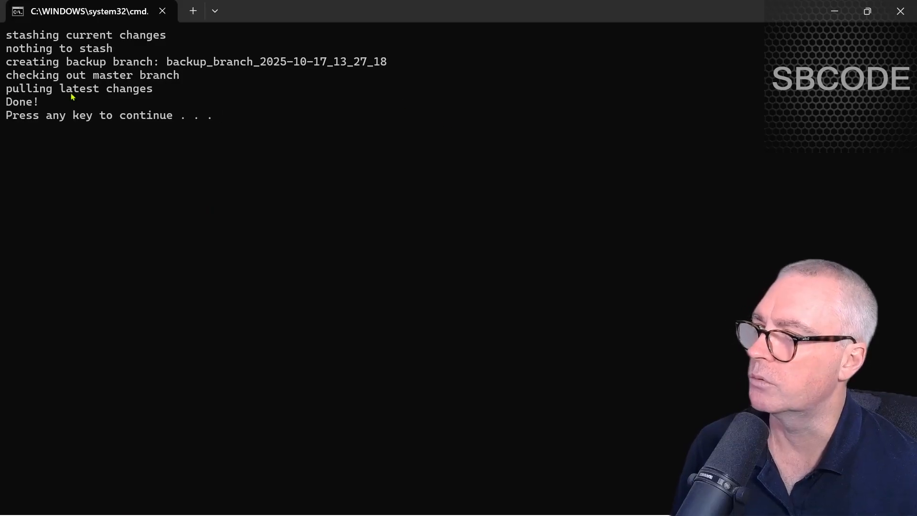
pyautogui.moveTo(251, 130)
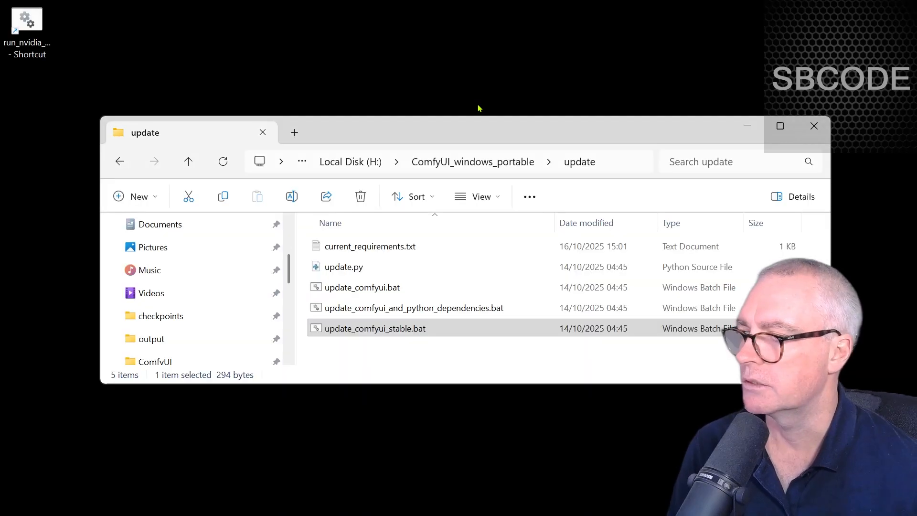
pyautogui.moveTo(560, 138)
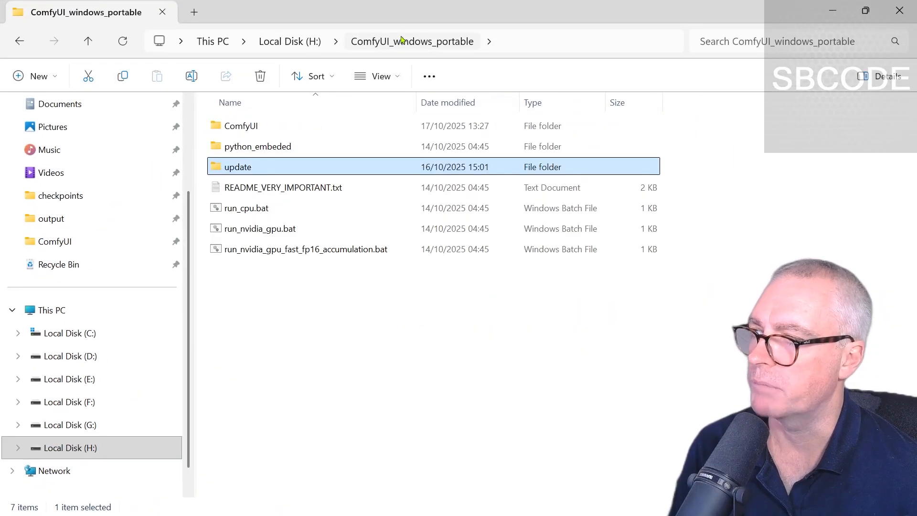
pyautogui.moveTo(244, 131)
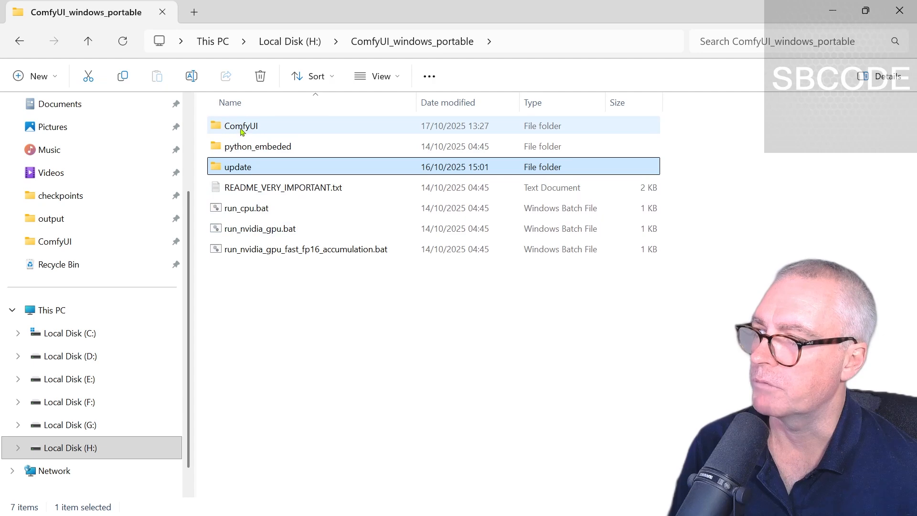
# Select the custom_nodes, input, models and output folders in ComfyUI and cut them for backup.
pyautogui.doubleClick(243, 126)
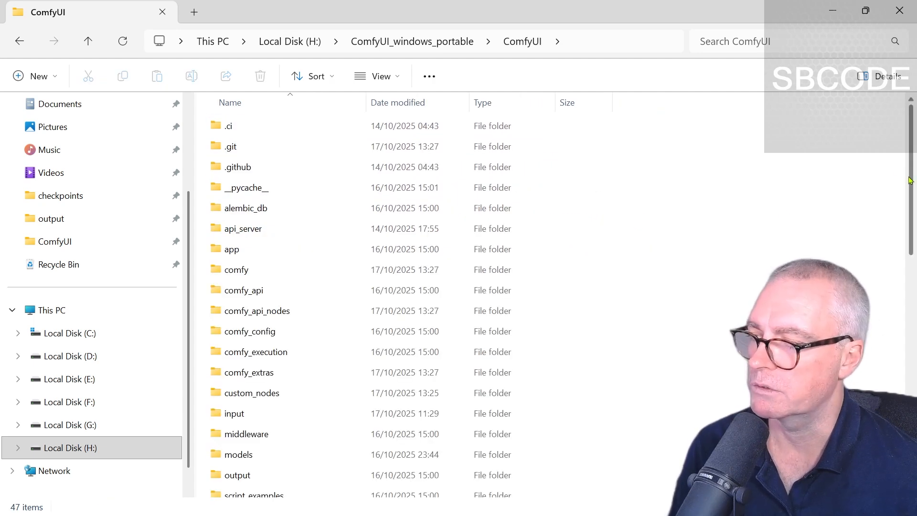
pyautogui.scroll(-3)
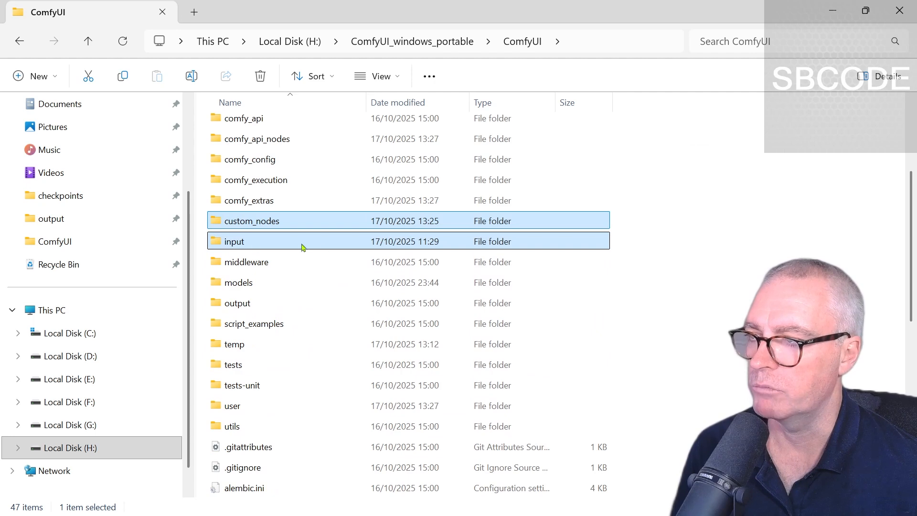
pyautogui.click(239, 282)
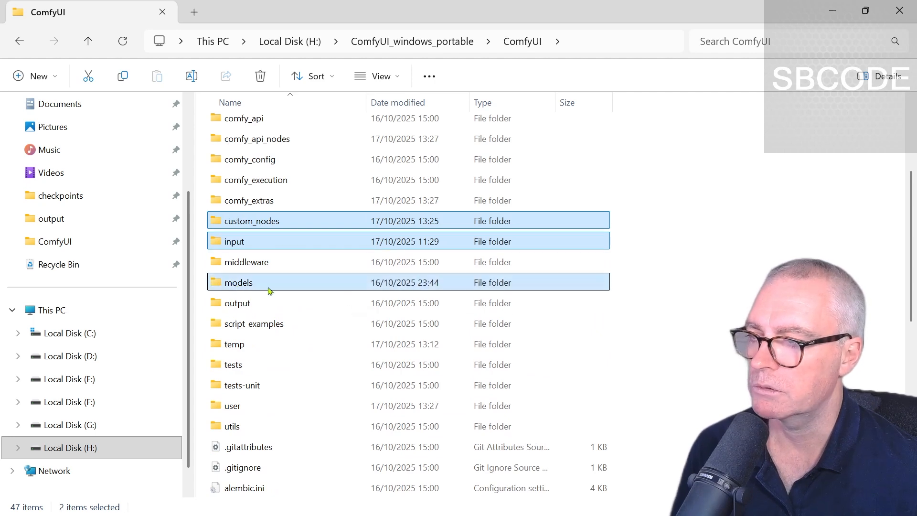
pyautogui.click(237, 303)
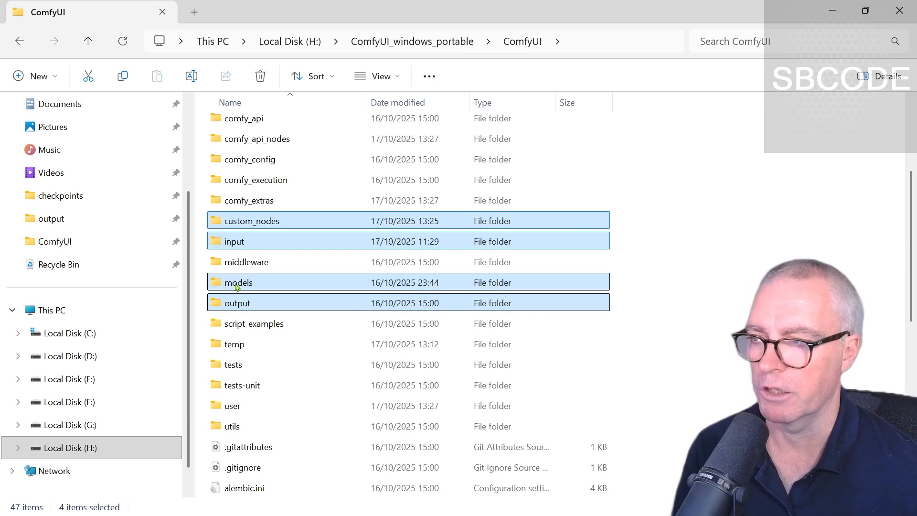
pyautogui.moveTo(239, 290)
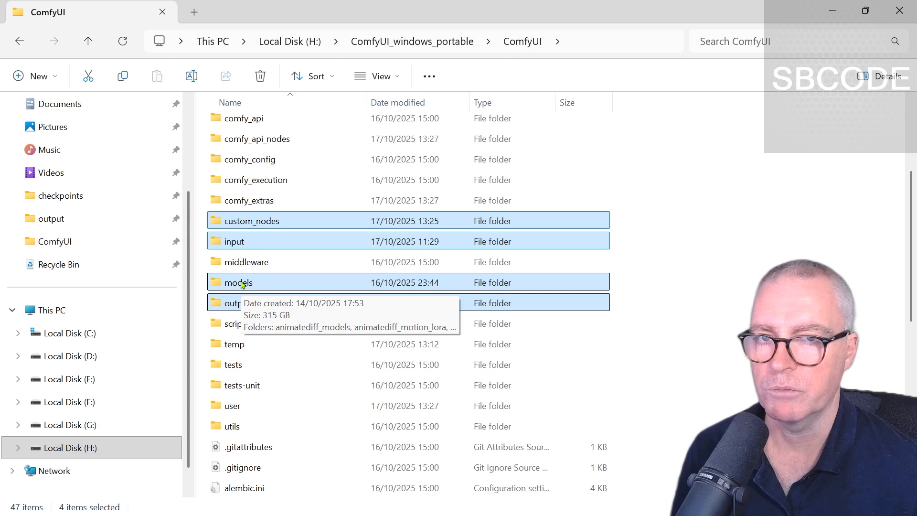
pyautogui.moveTo(260, 310)
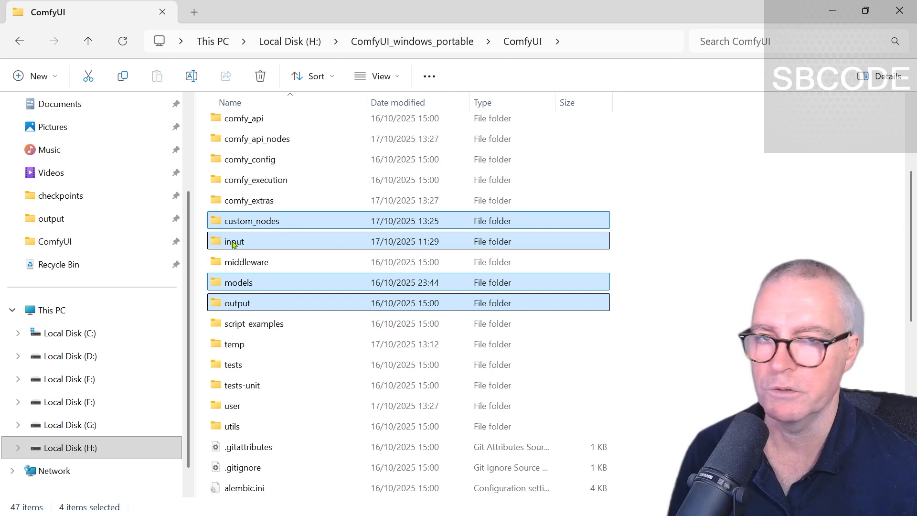
pyautogui.rightClick(234, 241)
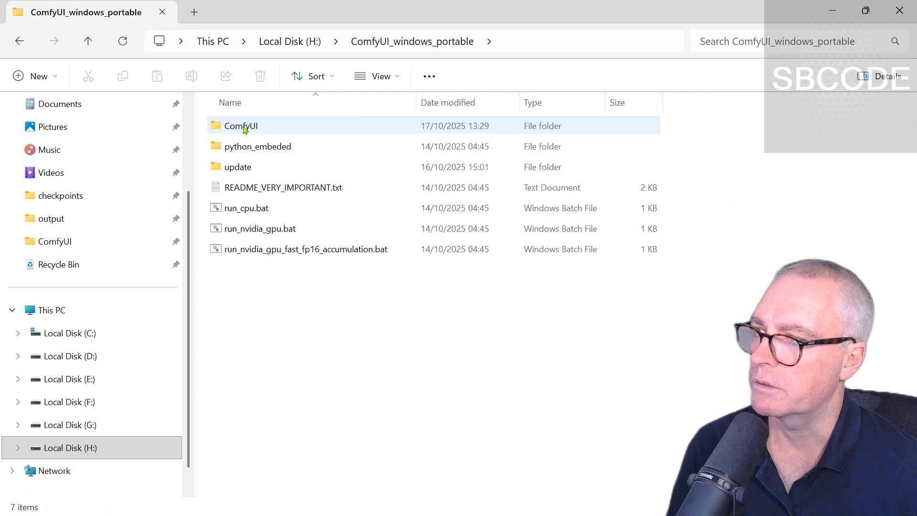
# Inspect saved workflows in ComfyUI's user/default folder and select the workflows folder for backup.
pyautogui.doubleClick(241, 126)
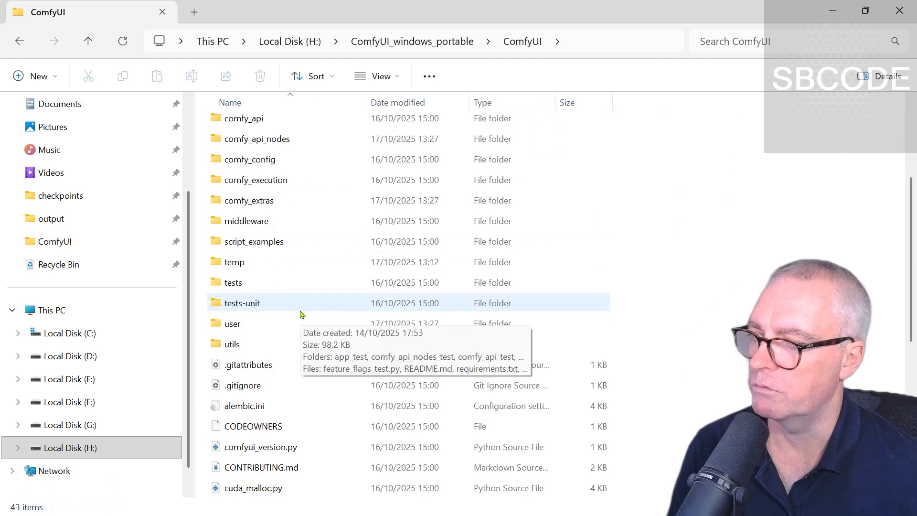
pyautogui.doubleClick(232, 323)
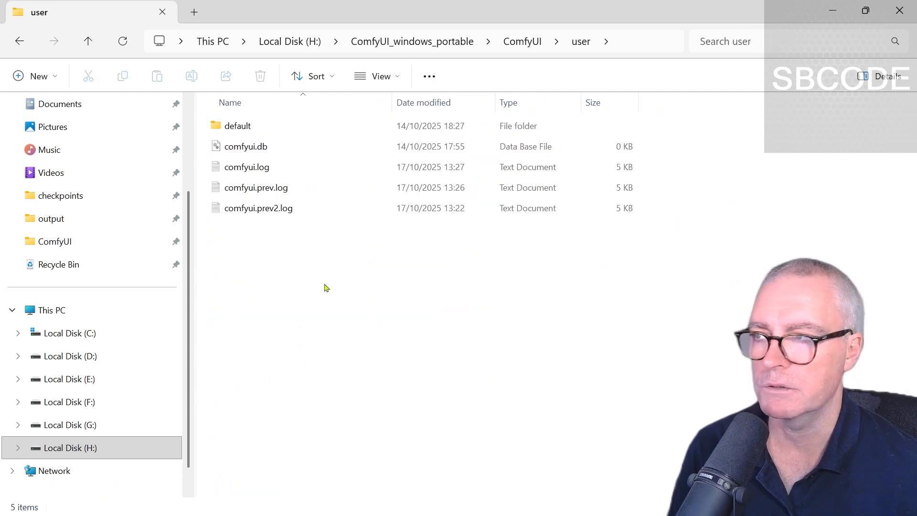
pyautogui.doubleClick(237, 126)
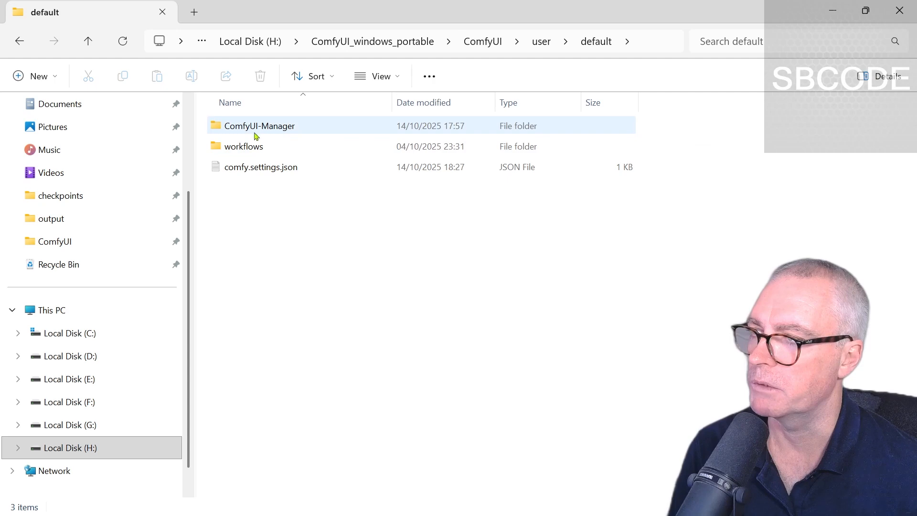
pyautogui.doubleClick(243, 146)
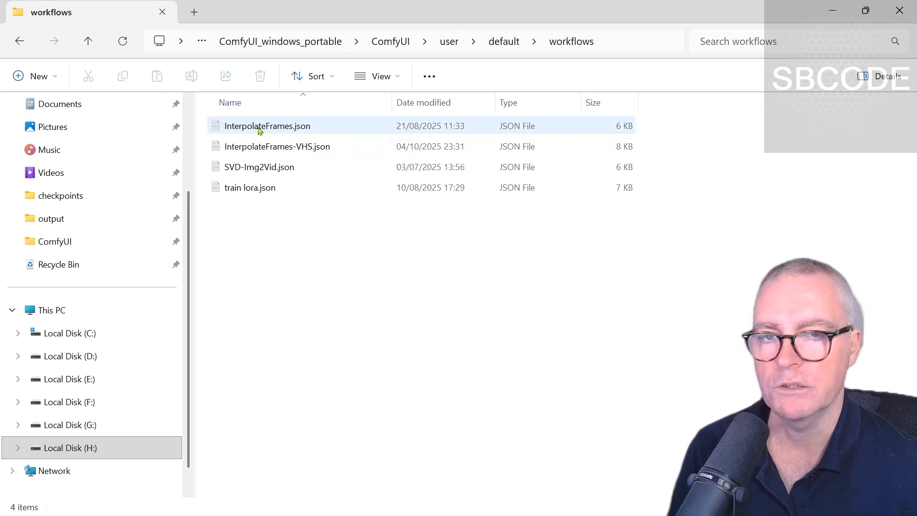
pyautogui.click(504, 41)
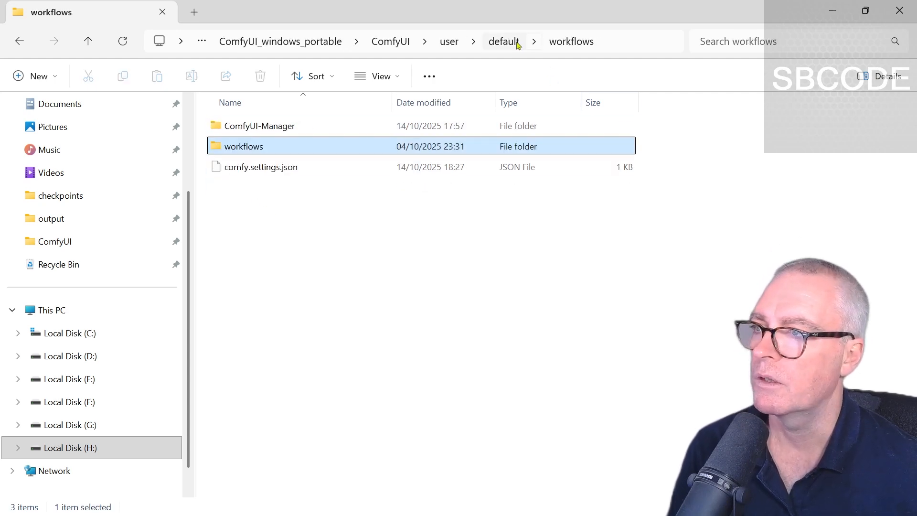
pyautogui.click(504, 41)
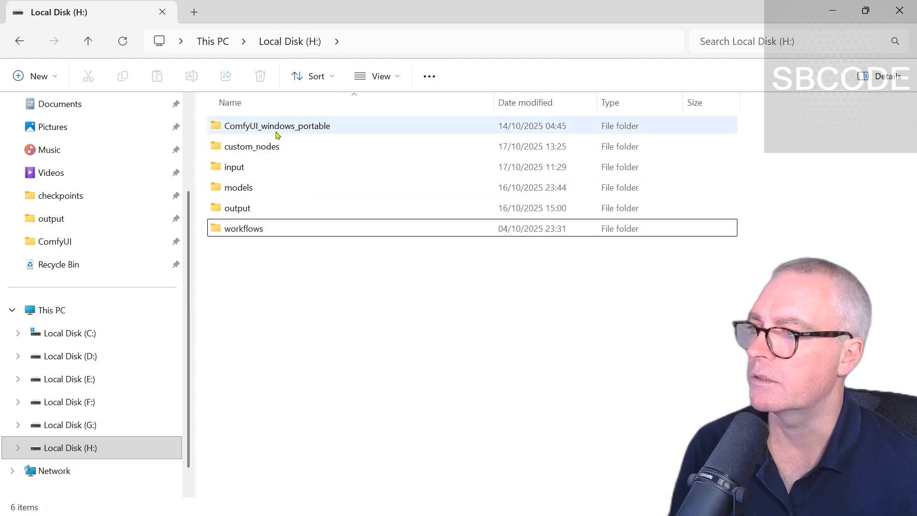
# Delete the old ComfyUI_windows_portable folder, leaving only the backed-up folders on H:.
pyautogui.click(277, 127)
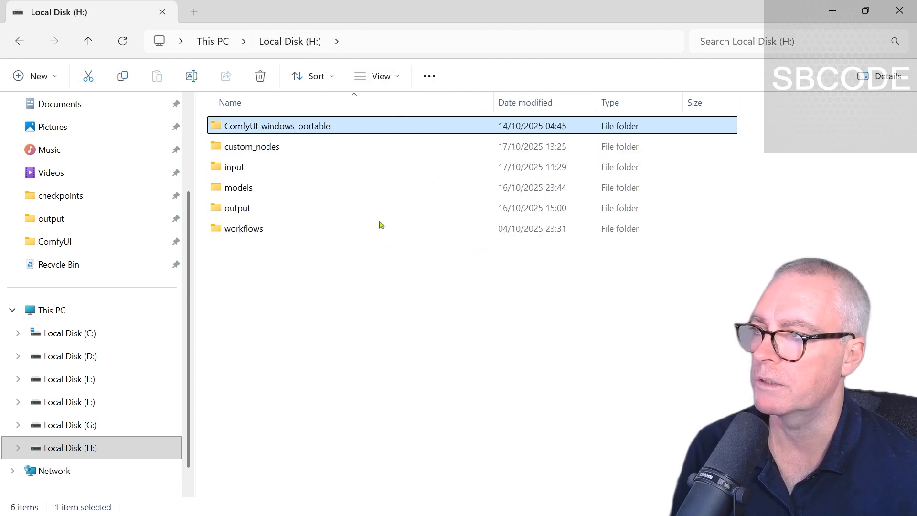
pyautogui.moveTo(441, 154)
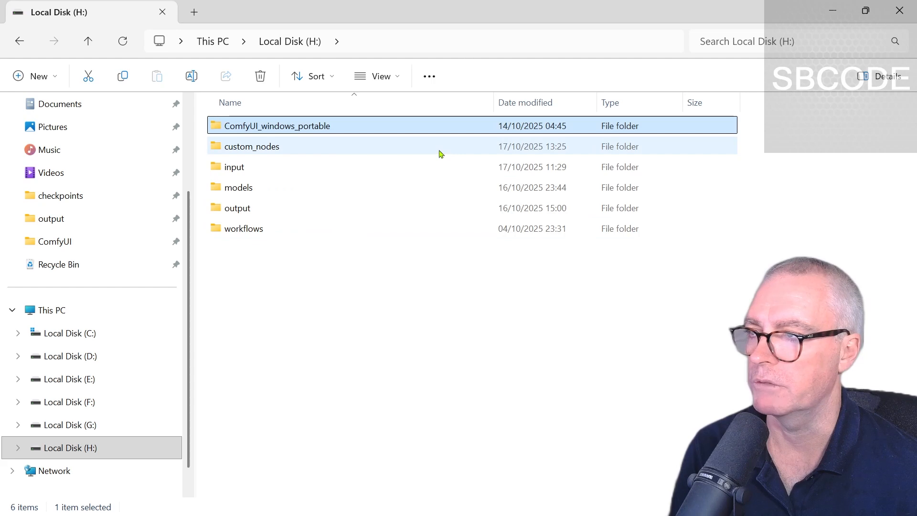
pyautogui.click(260, 76)
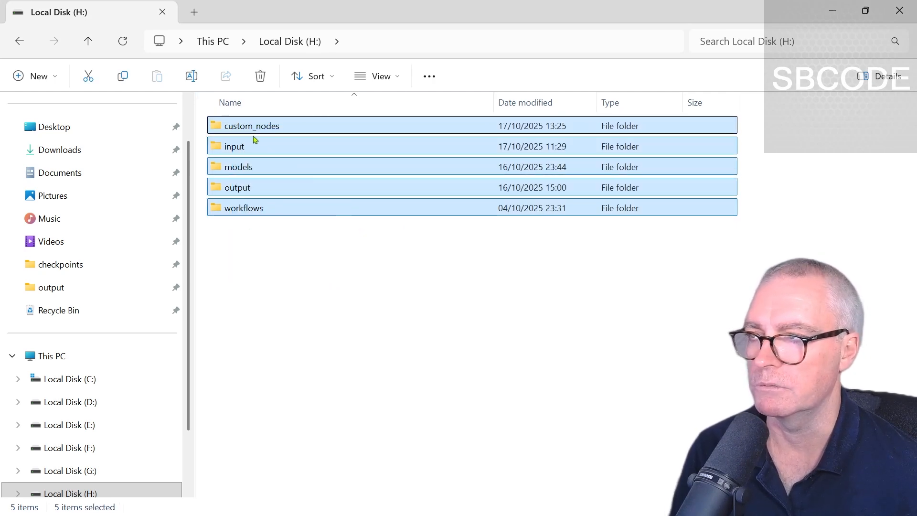
pyautogui.click(617, 331)
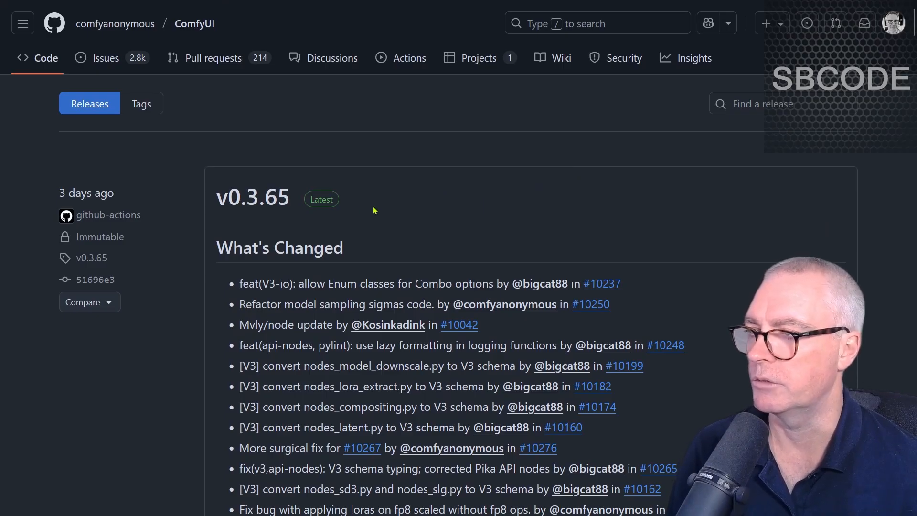
pyautogui.moveTo(588, 195)
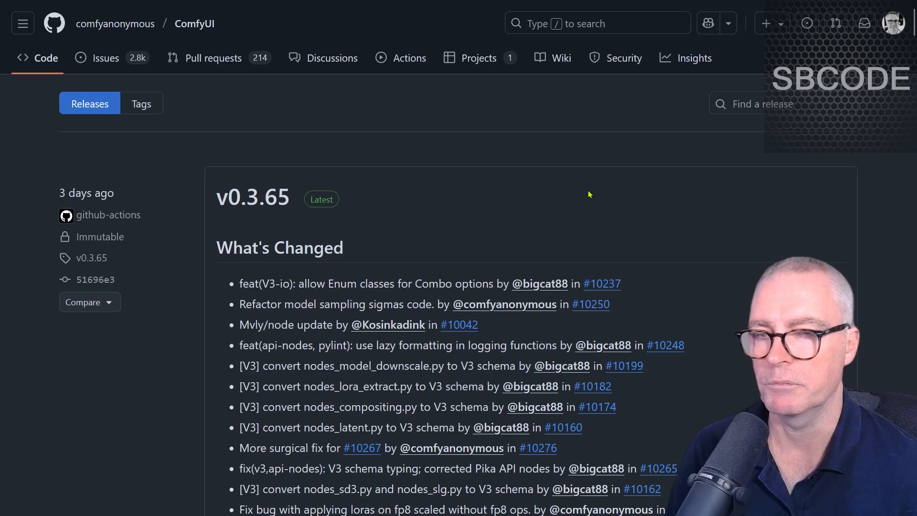
# Scroll the v0.3.65 release down to its Assets list with the NVIDIA portable archive.
pyautogui.scroll(-3)
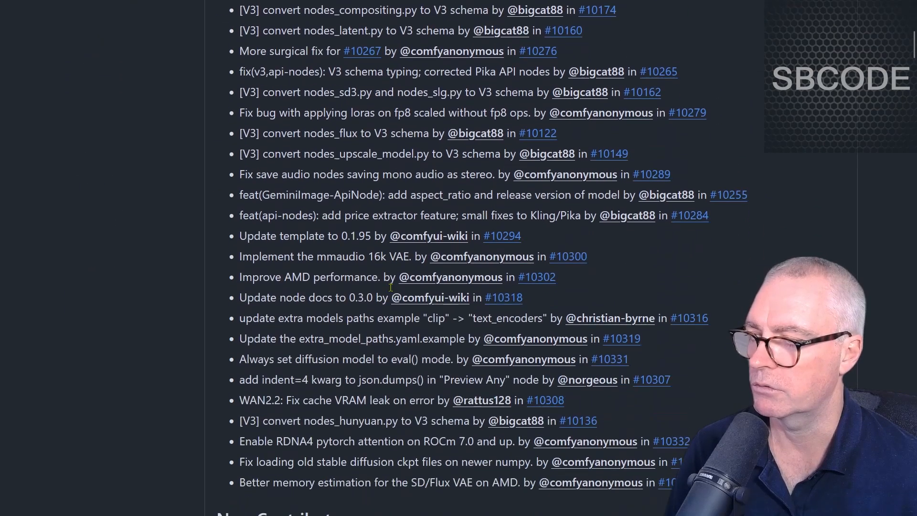
pyautogui.scroll(-3)
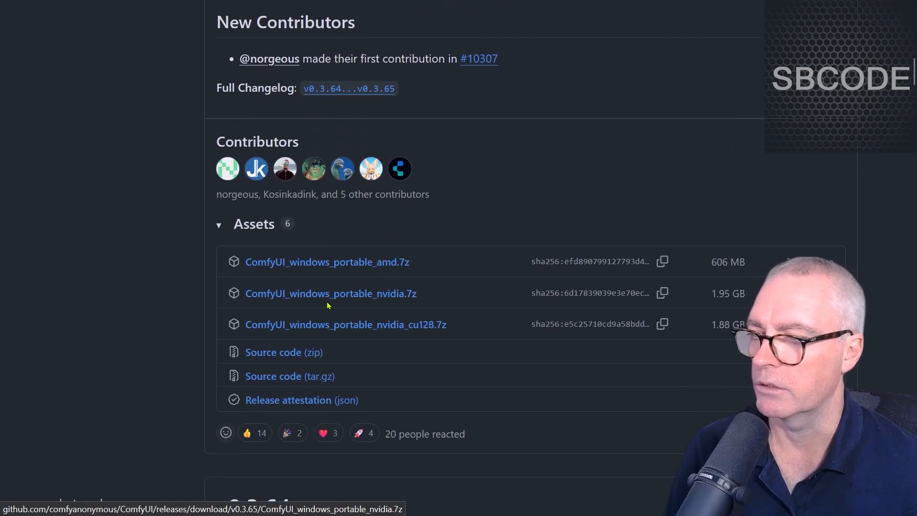
pyautogui.moveTo(334, 296)
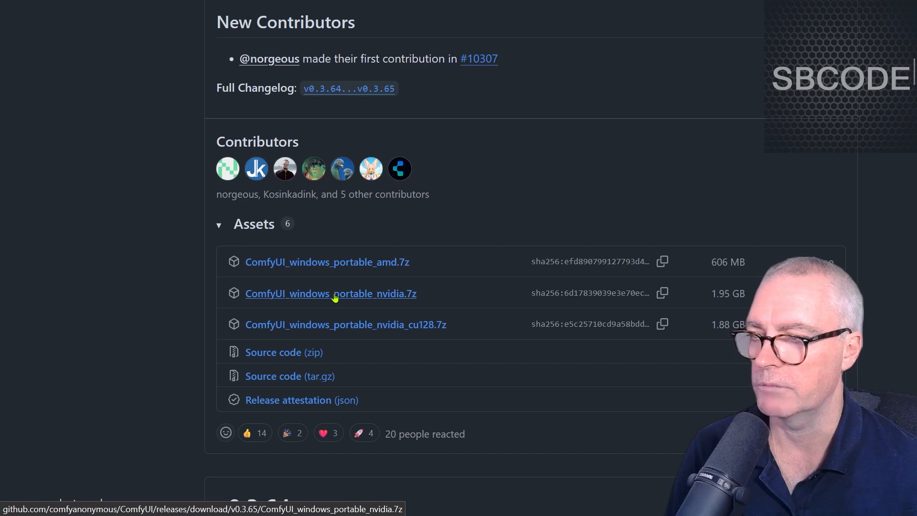
pyautogui.moveTo(382, 298)
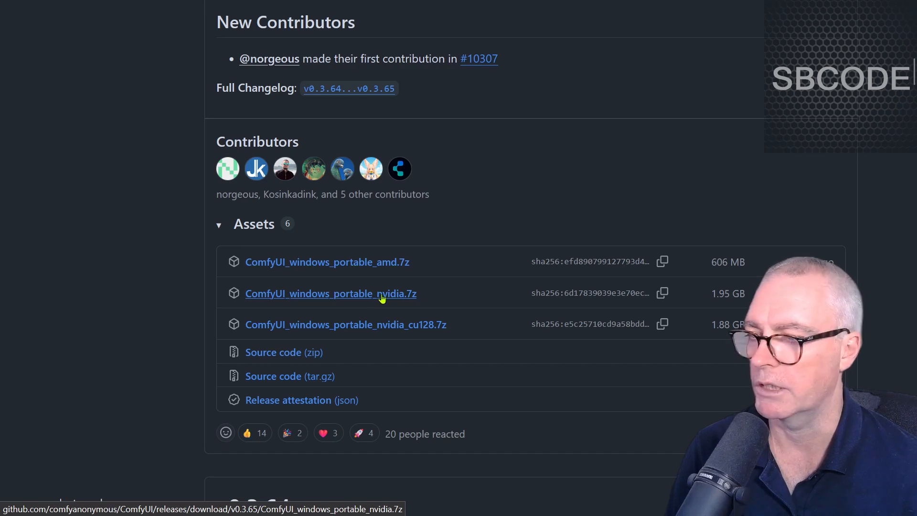
pyautogui.moveTo(407, 333)
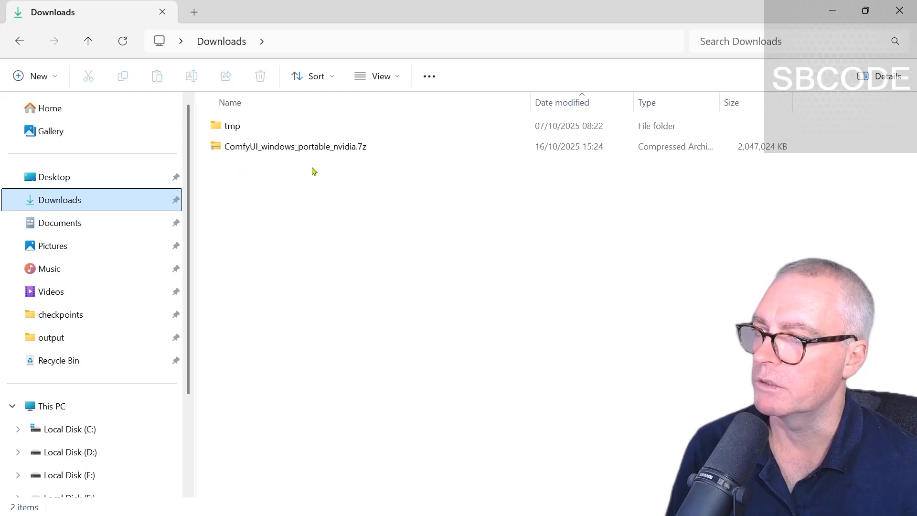
# Extract ComfyUI_windows_portable_nvidia.7z from Downloads to the H: drive.
pyautogui.click(295, 147)
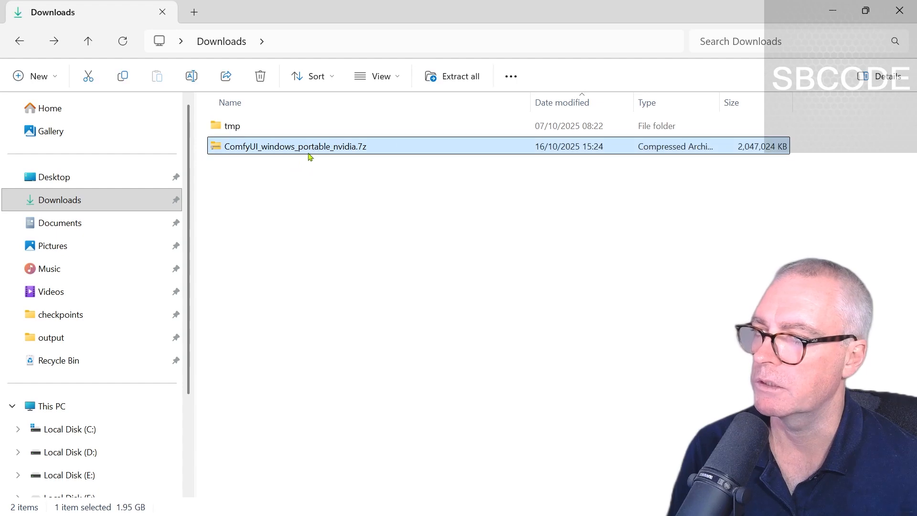
pyautogui.click(461, 77)
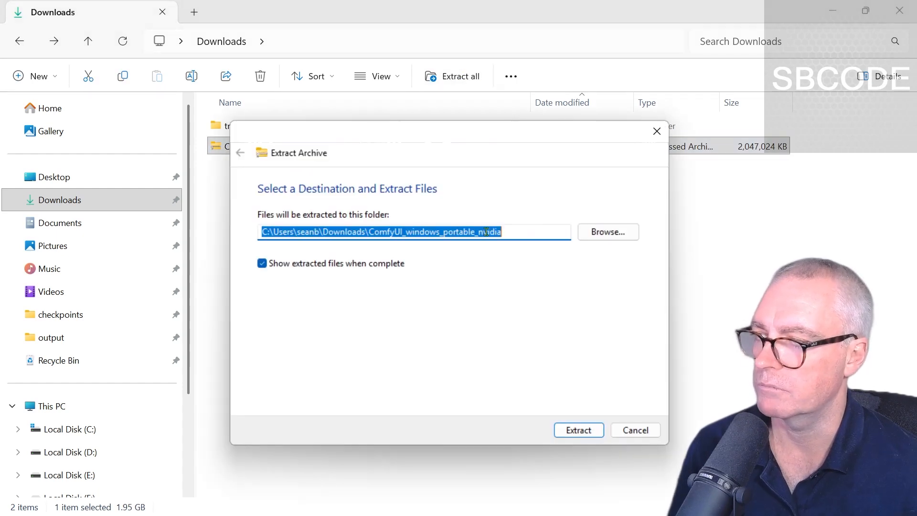
pyautogui.write('h')
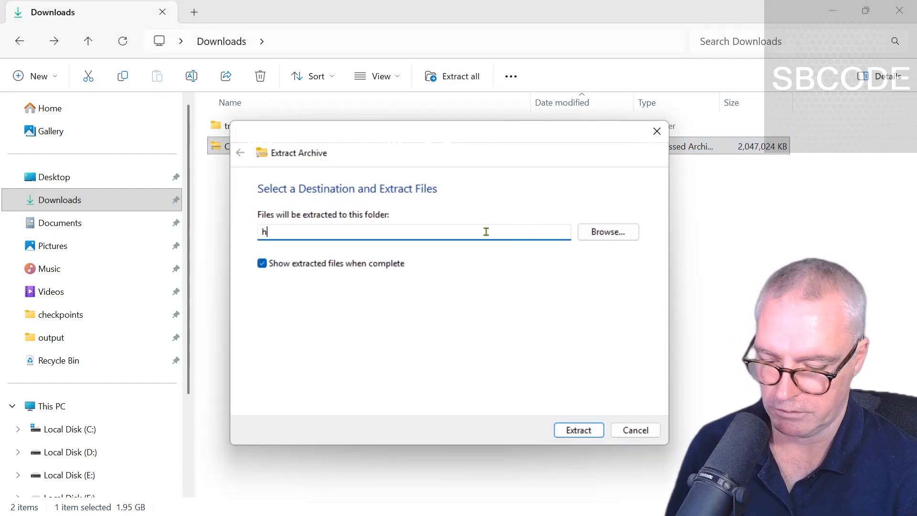
pyautogui.write(':')
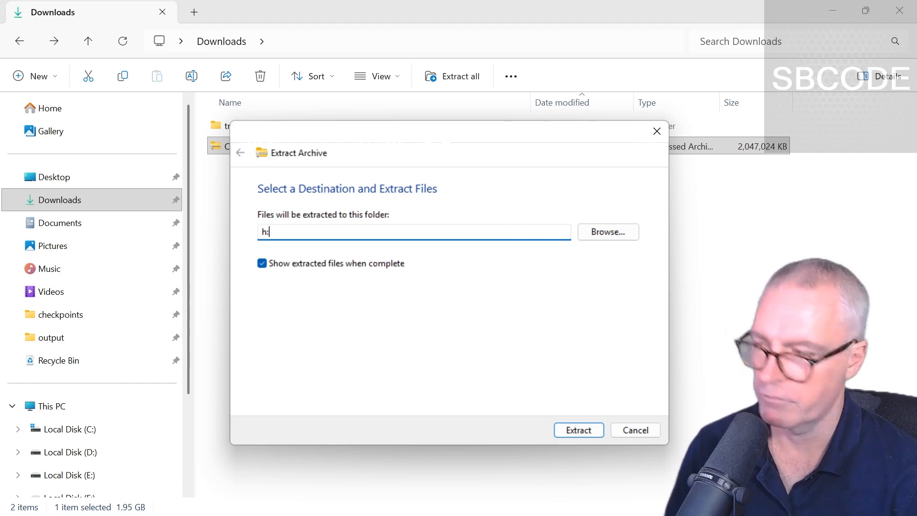
pyautogui.click(579, 430)
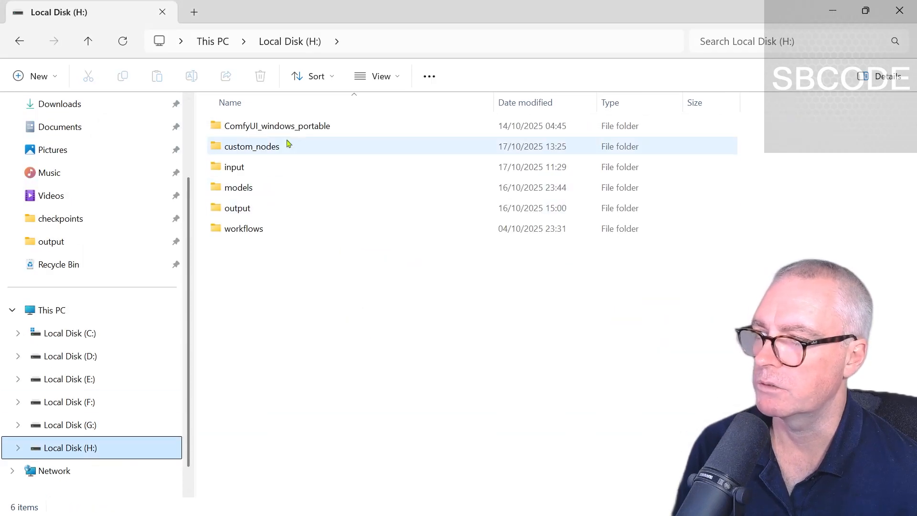
# Enter the freshly extracted ComfyUI_windows_portable folder to start the new install.
pyautogui.doubleClick(276, 127)
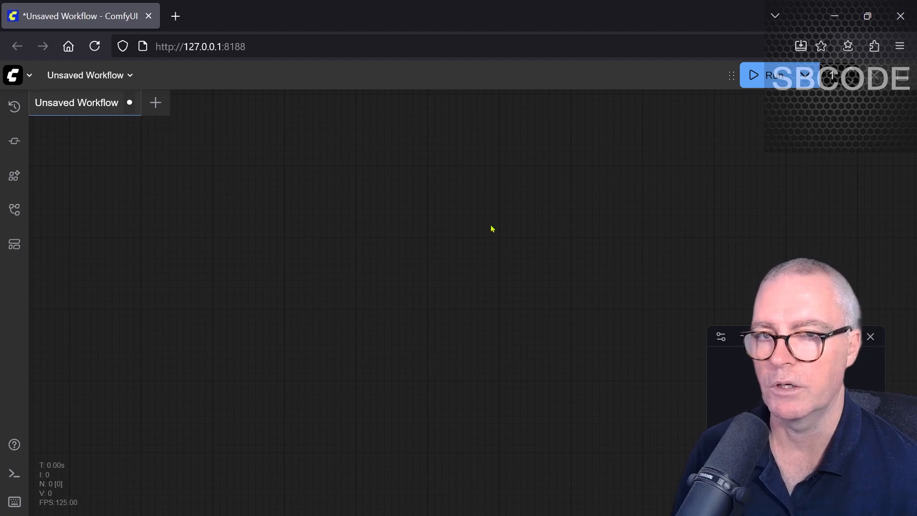
pyautogui.moveTo(516, 123)
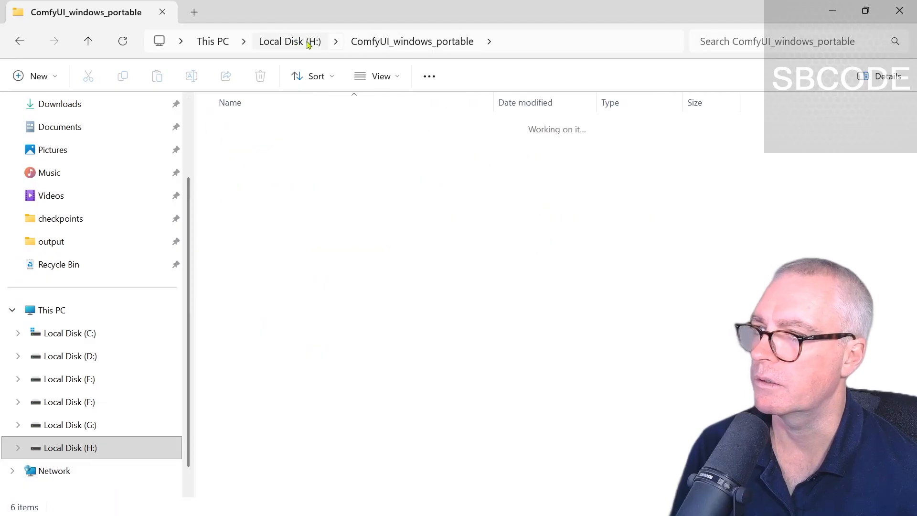
# Move the backed-up custom_nodes, input, models and output folders into the new ComfyUI folder, replacing duplicates.
pyautogui.click(290, 41)
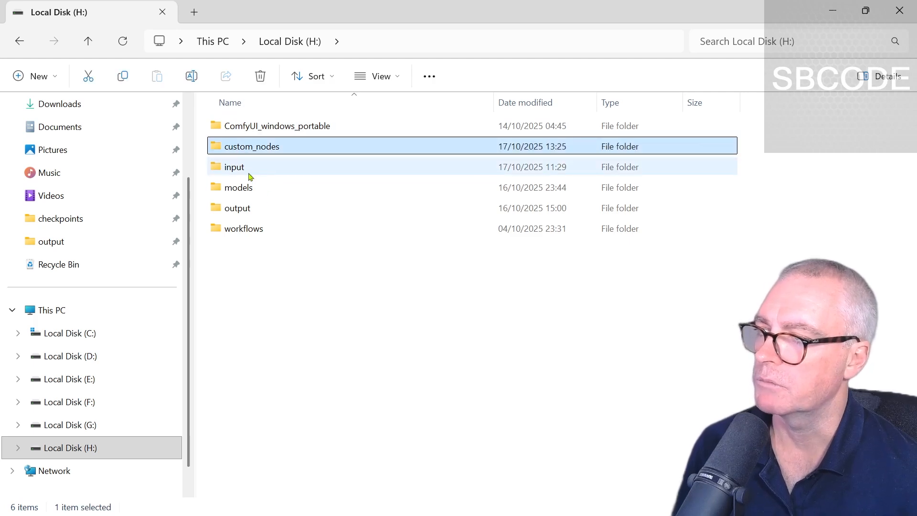
pyautogui.click(236, 208)
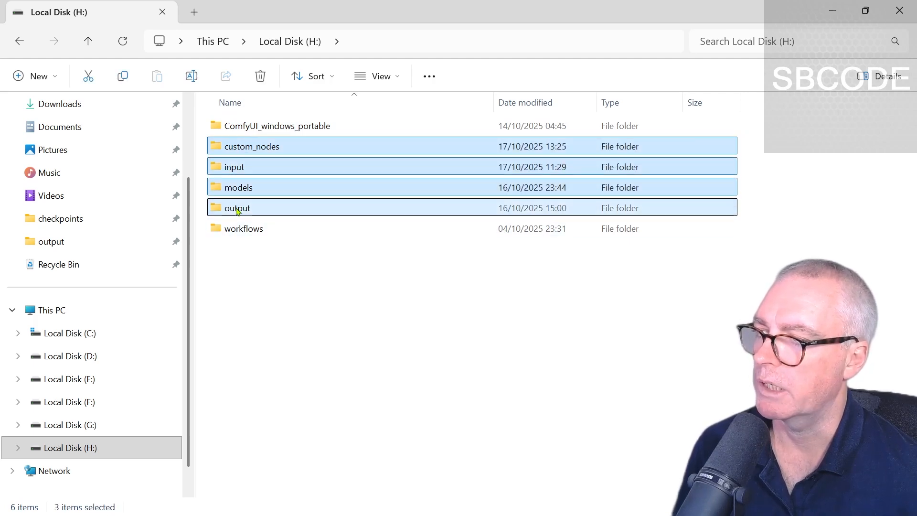
pyautogui.click(283, 126)
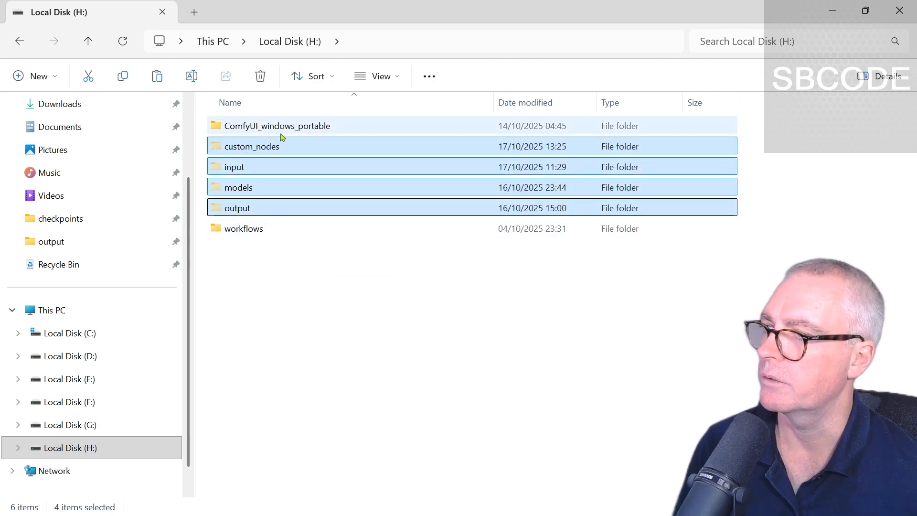
pyautogui.doubleClick(278, 126)
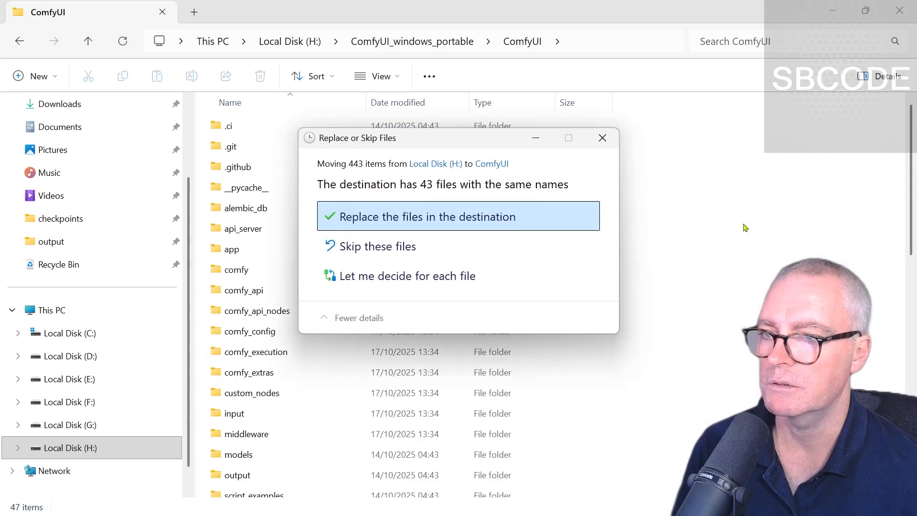
pyautogui.click(458, 216)
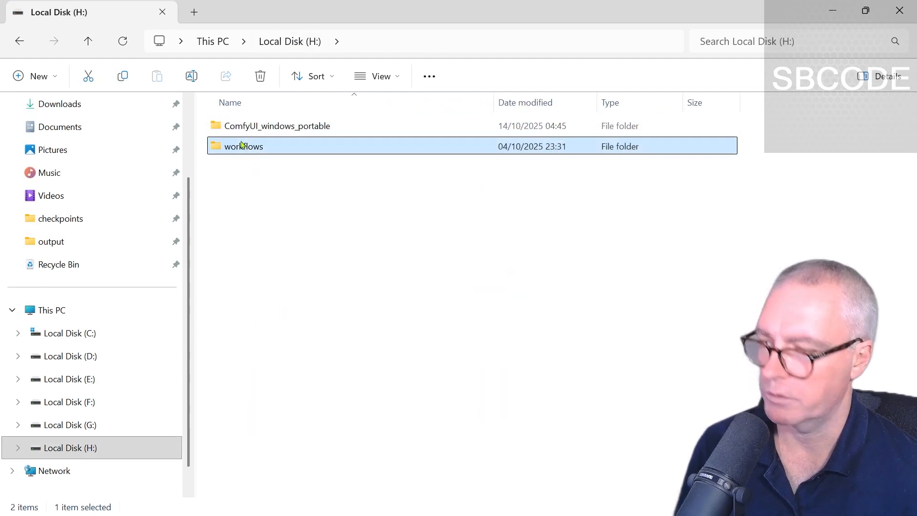
# Browse into ComfyUI's user folder and its default subfolder.
pyautogui.doubleClick(277, 126)
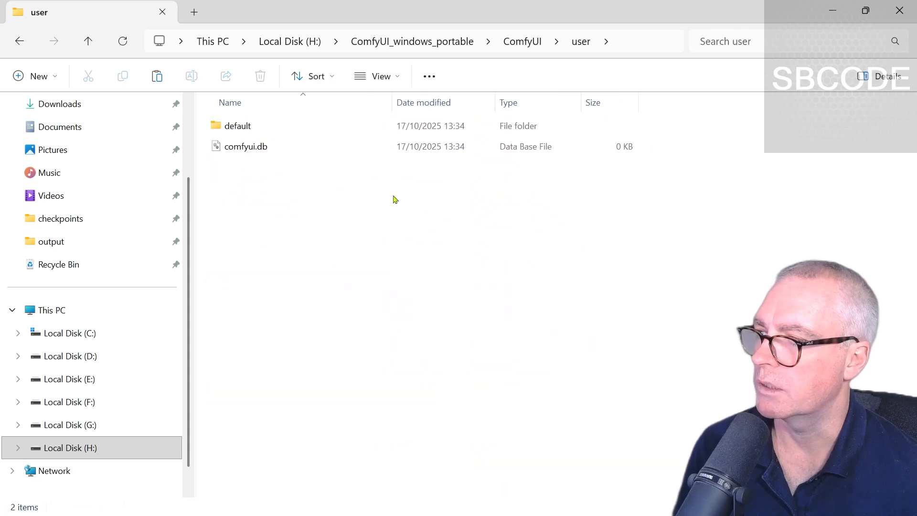
pyautogui.doubleClick(237, 126)
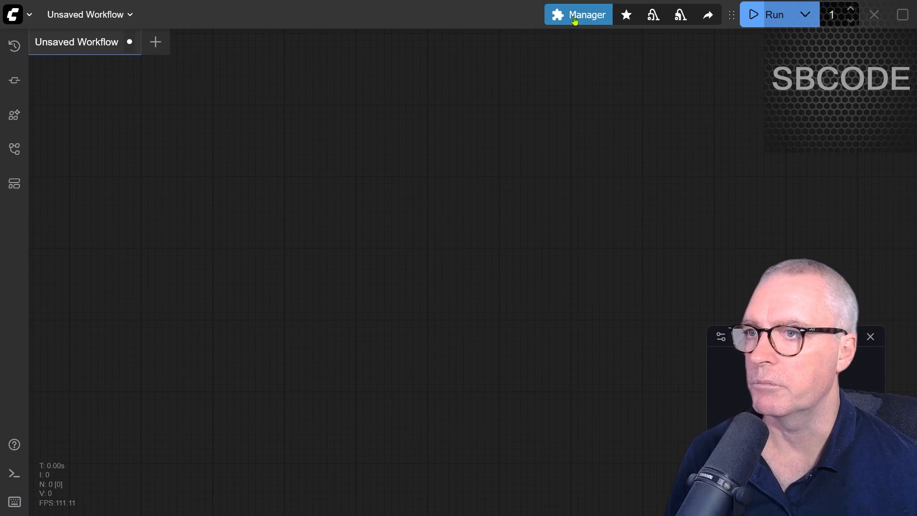
# Locate ComfyUI-LTXVideo in the Custom Nodes Manager list and run Try fix on it.
pyautogui.click(579, 16)
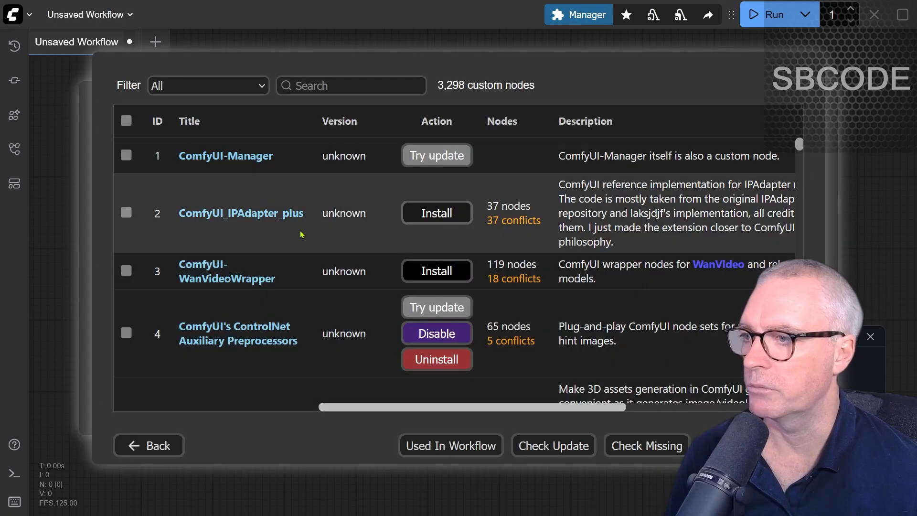
pyautogui.scroll(-3)
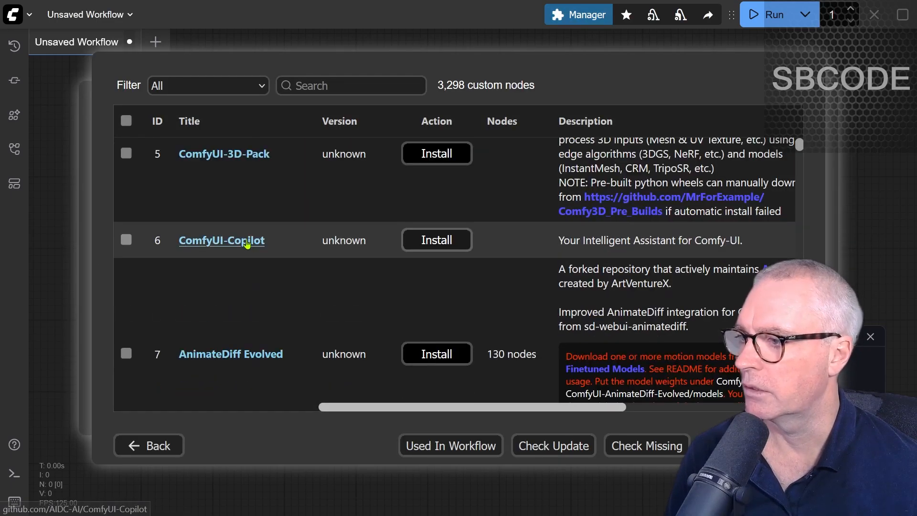
pyautogui.scroll(-3)
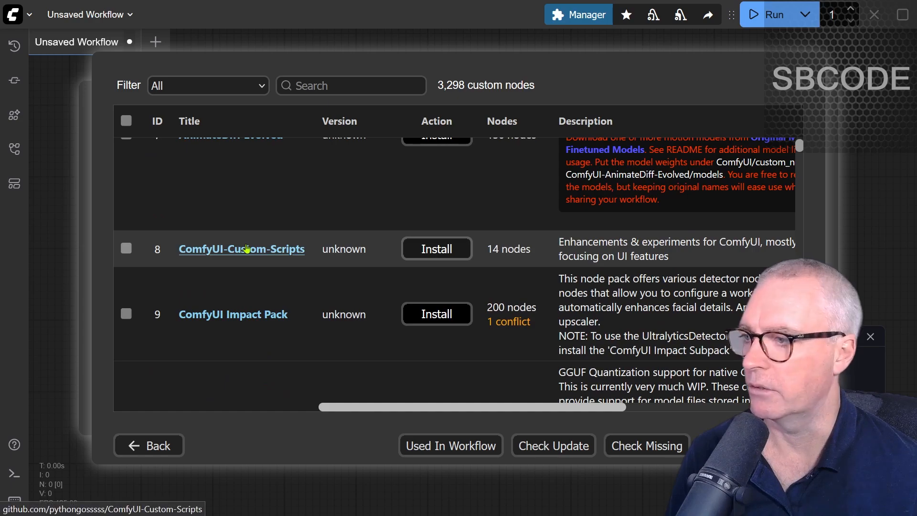
pyautogui.scroll(-3)
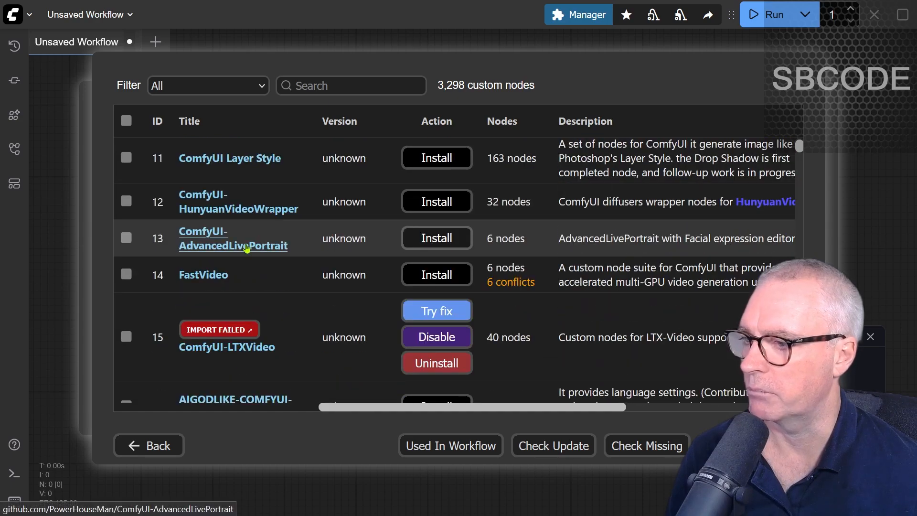
pyautogui.scroll(-3)
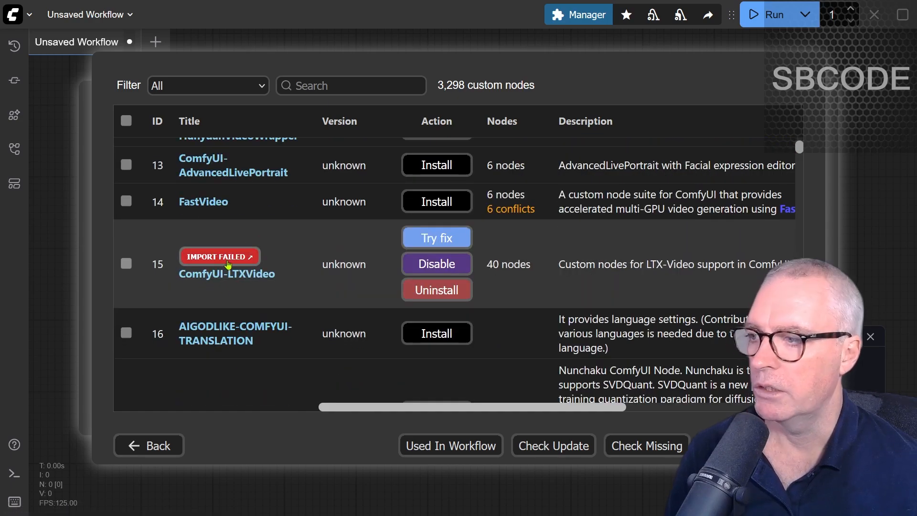
pyautogui.click(436, 237)
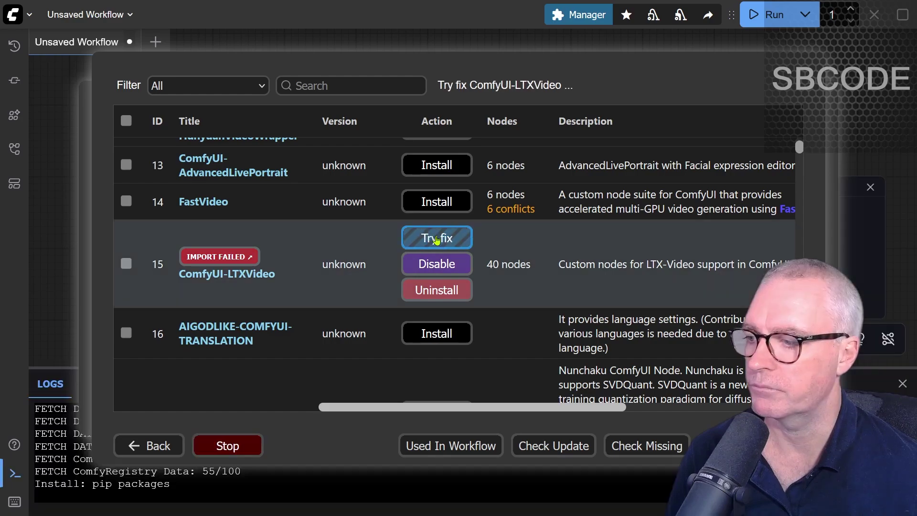
# Reboot the ComfyUI server and refresh the browser page to reload the workflow.
pyautogui.click(437, 237)
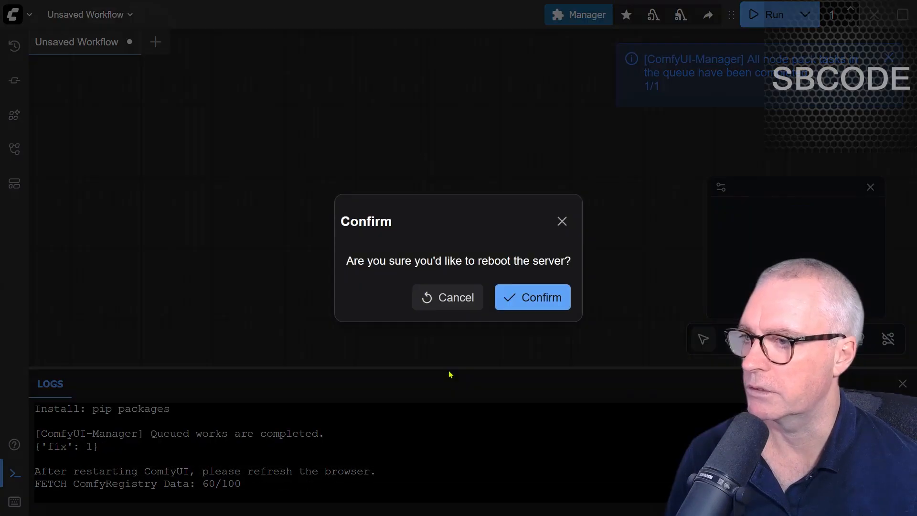
pyautogui.click(532, 297)
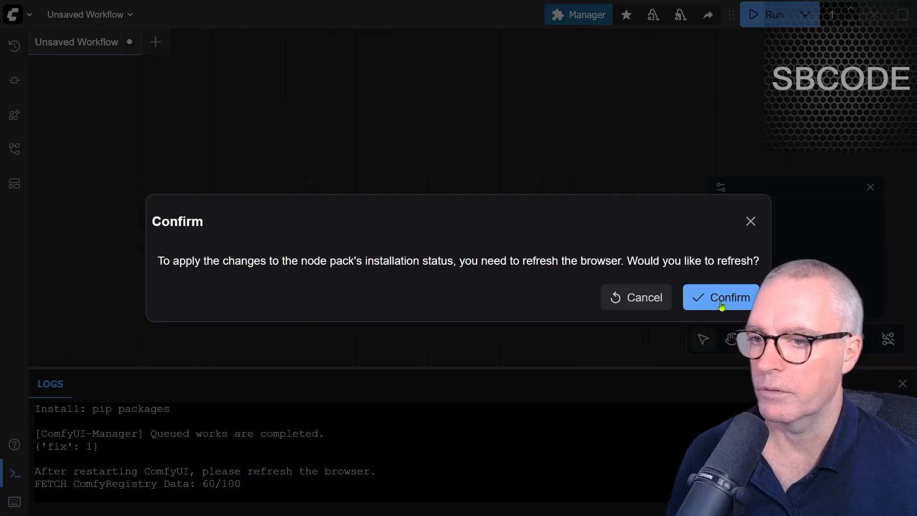
pyautogui.click(721, 297)
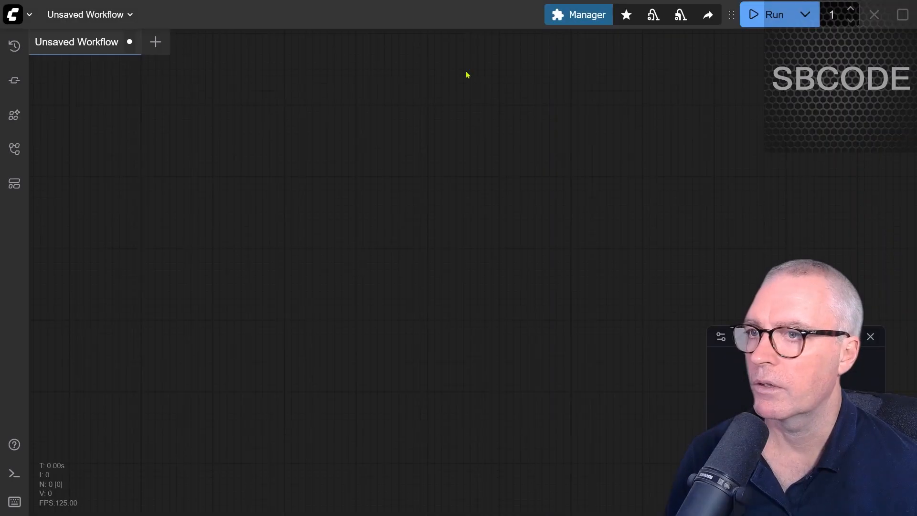
# Review the Custom Nodes Manager list for IMPORT FAILED badges, revealing ComfyUI_Sonic also failing.
pyautogui.click(578, 16)
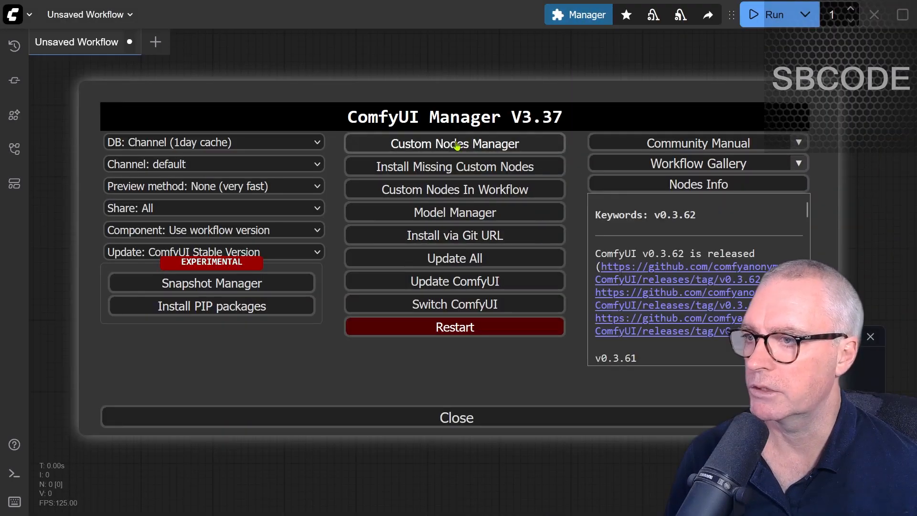
pyautogui.click(454, 143)
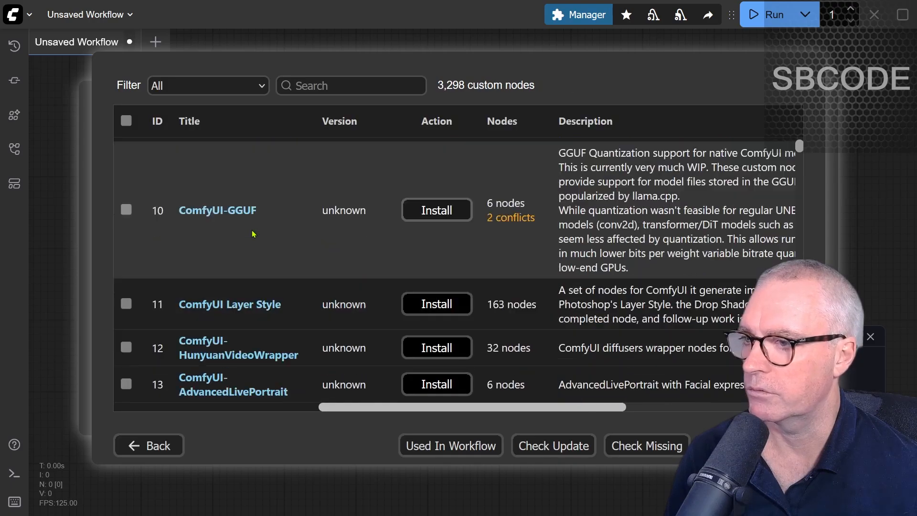
pyautogui.scroll(-3)
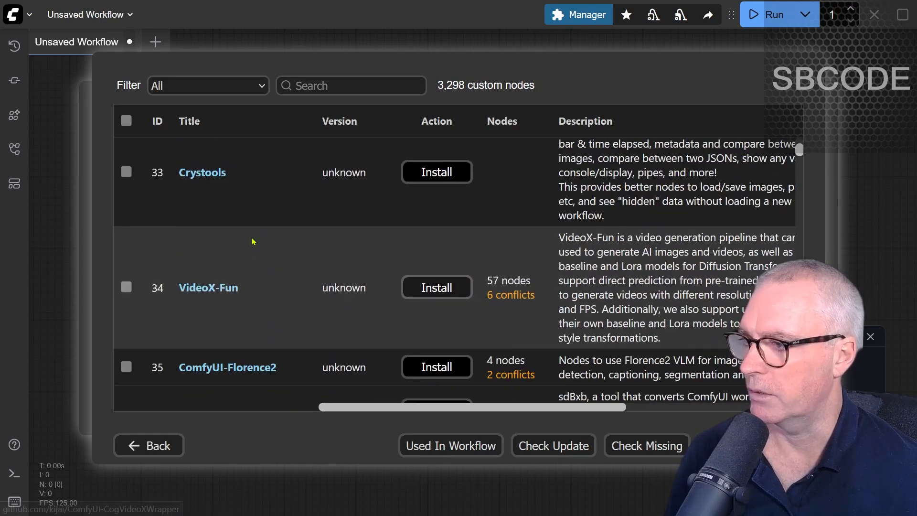
pyautogui.scroll(-3)
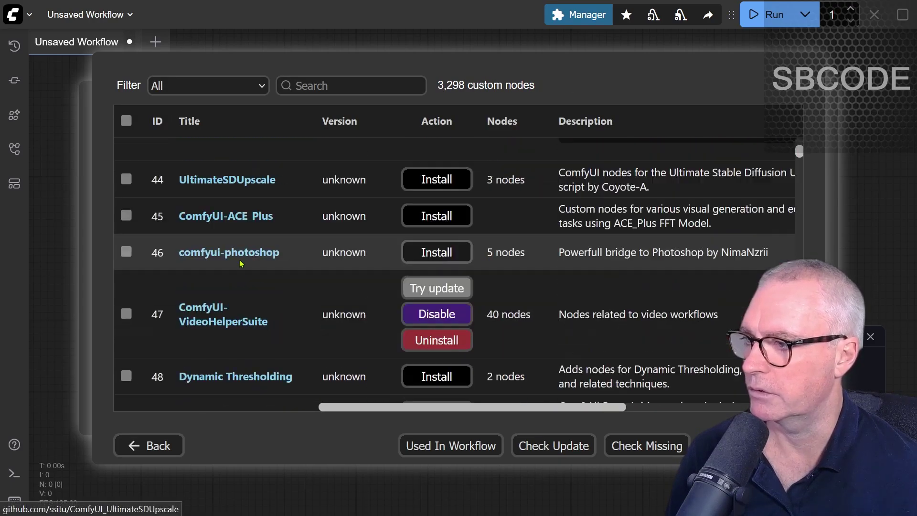
pyautogui.scroll(-3)
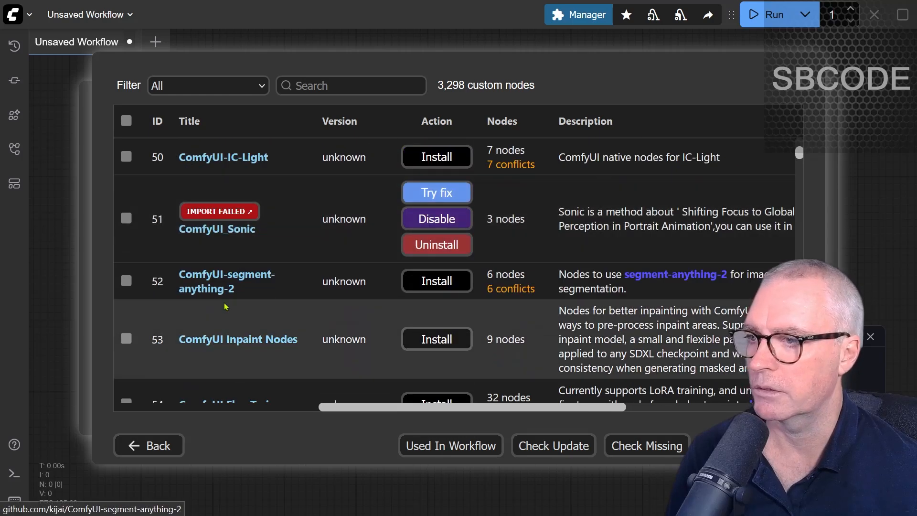
pyautogui.scroll(-3)
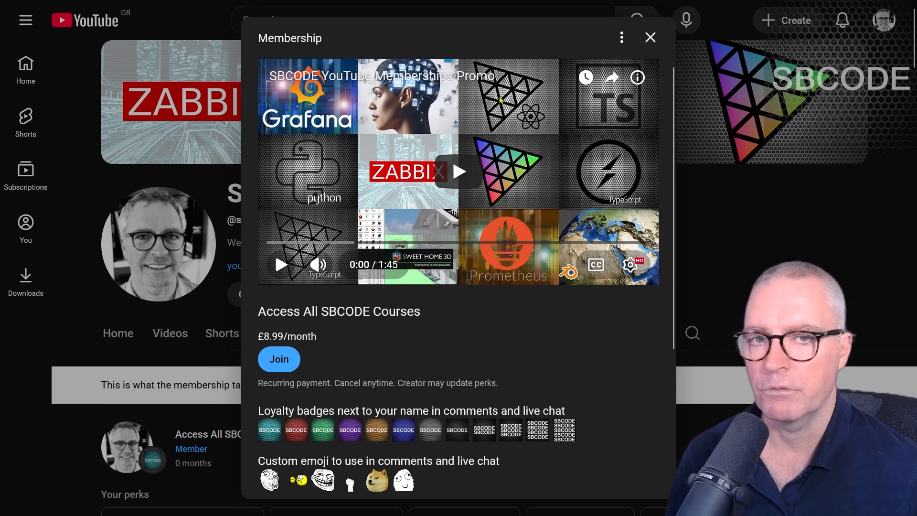
pyautogui.moveTo(404, 187)
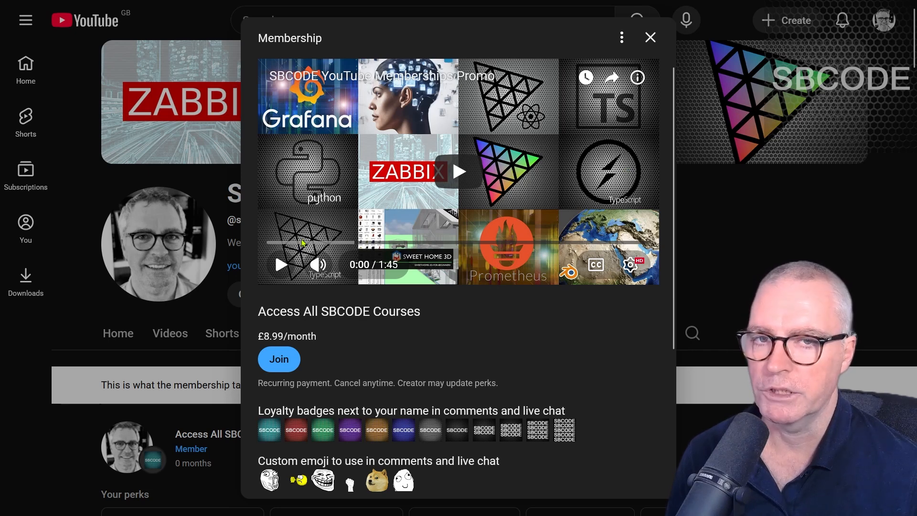
pyautogui.moveTo(509, 250)
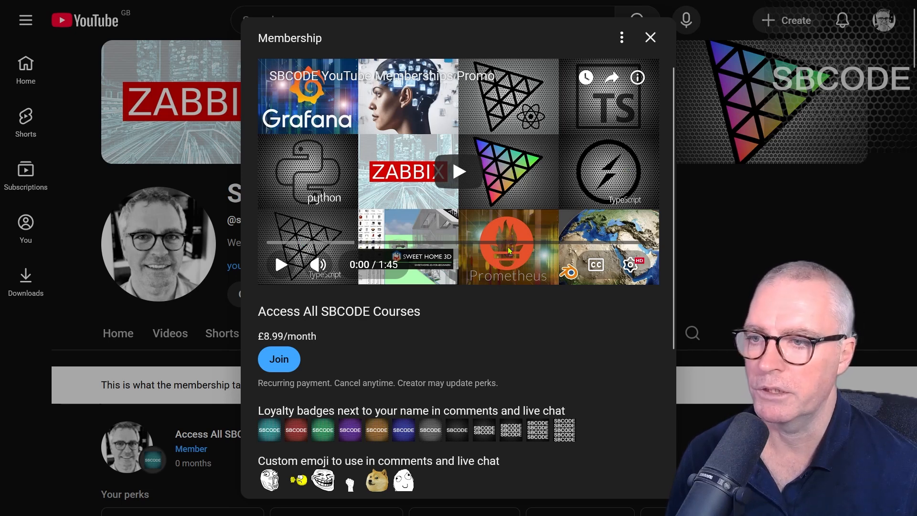
pyautogui.moveTo(583, 332)
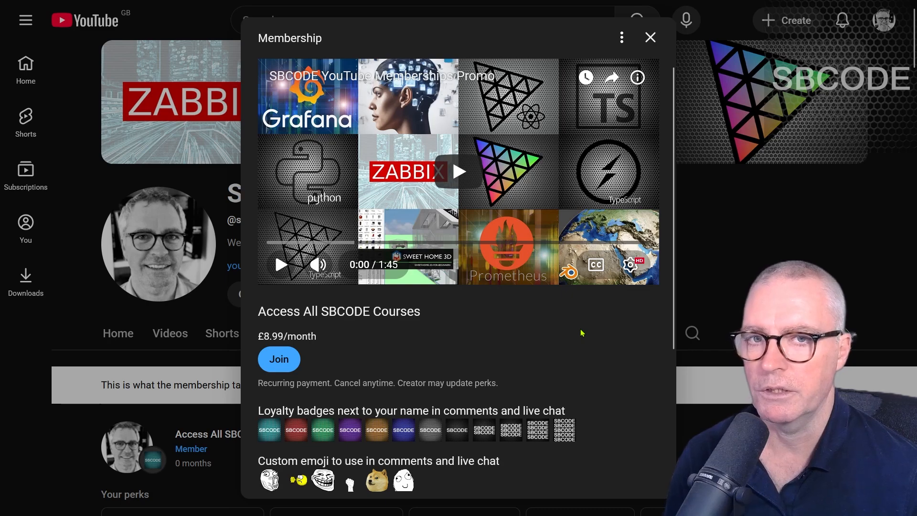